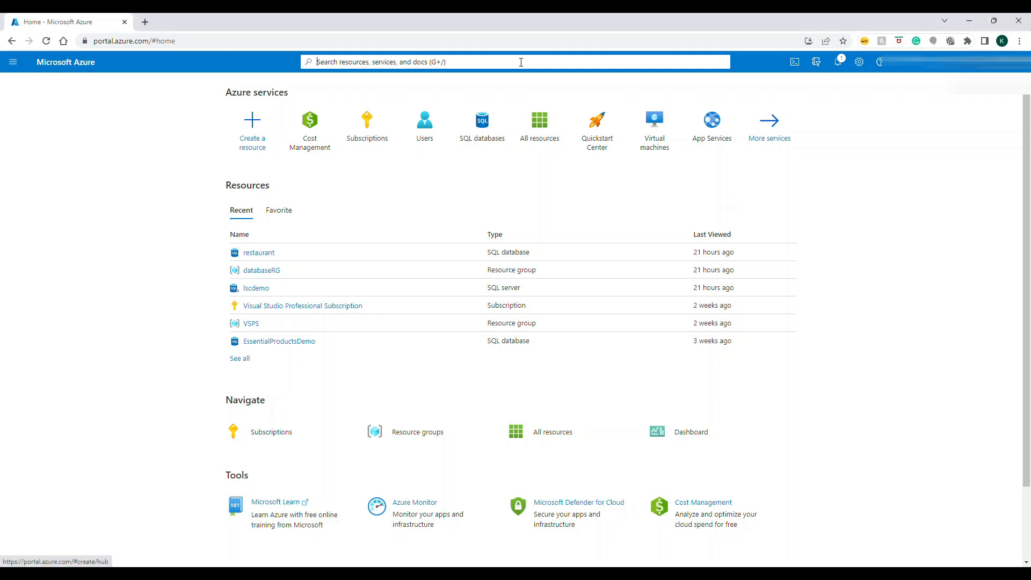
- Search the portal for 'api management' to reach the API Management services list
type("api ma")
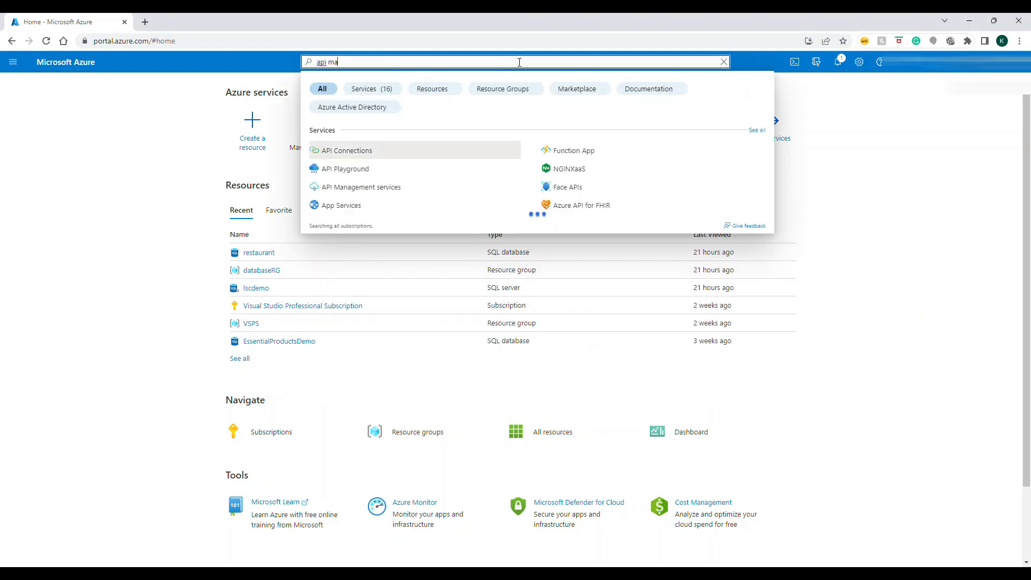
type("na")
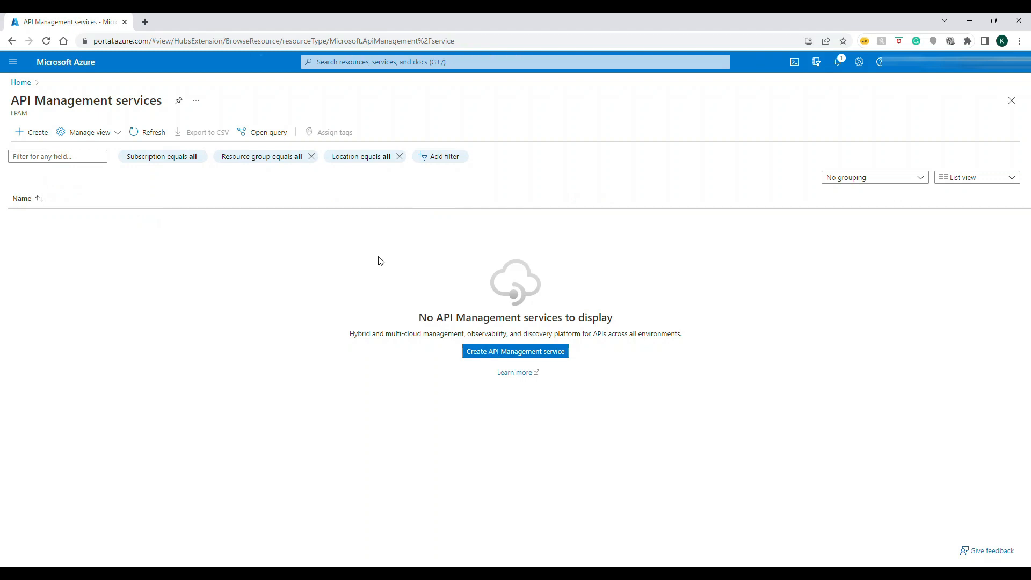
- Begin a new API Management service and create resource group apiMngRG
left_click(515, 350)
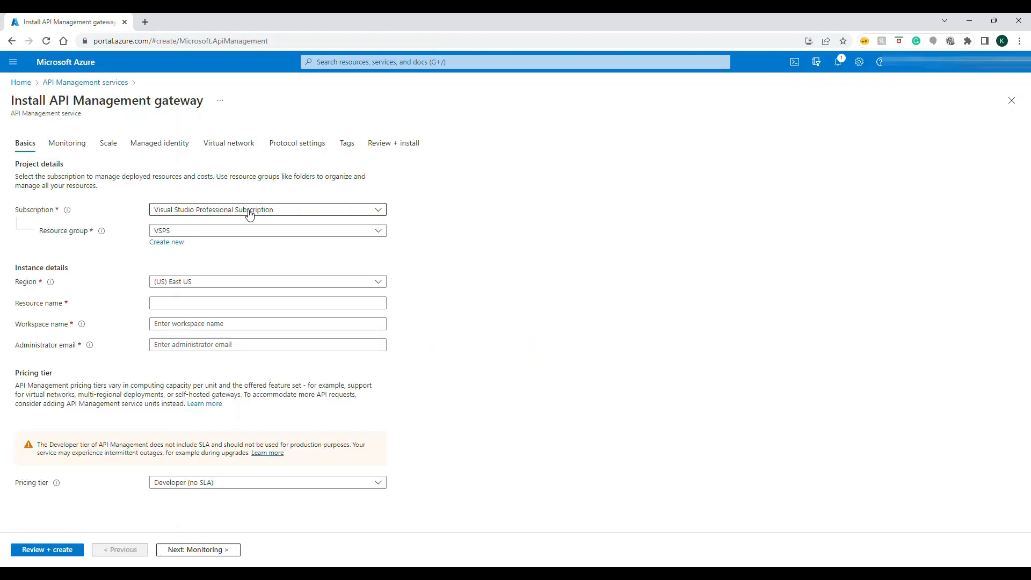
left_click(267, 209)
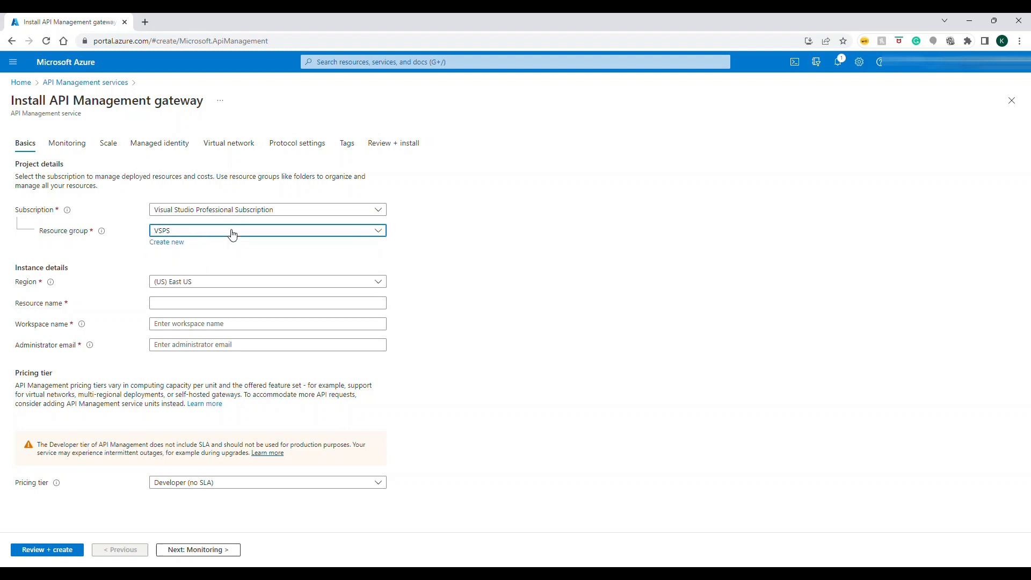
left_click(166, 241)
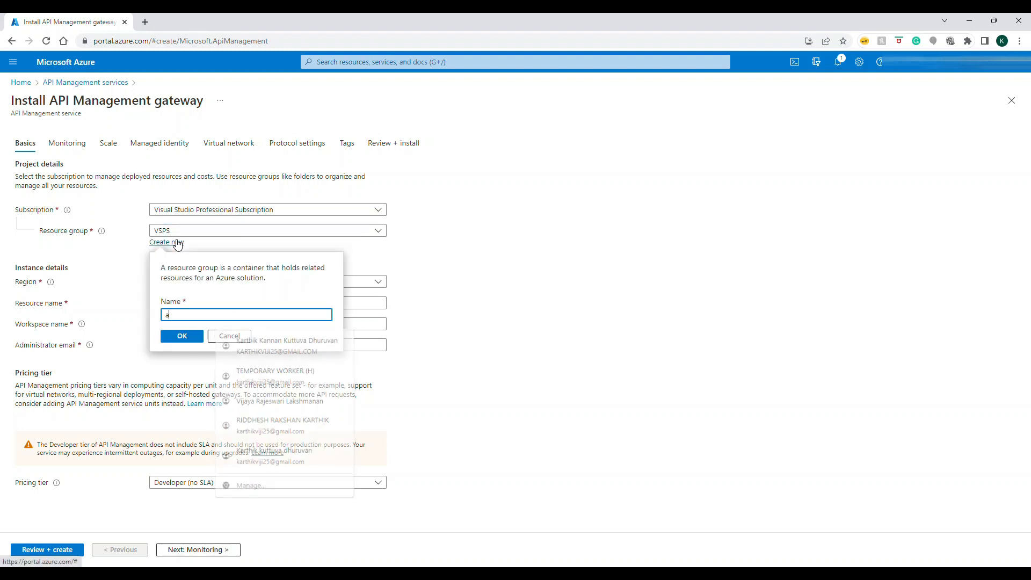
type("piMng")
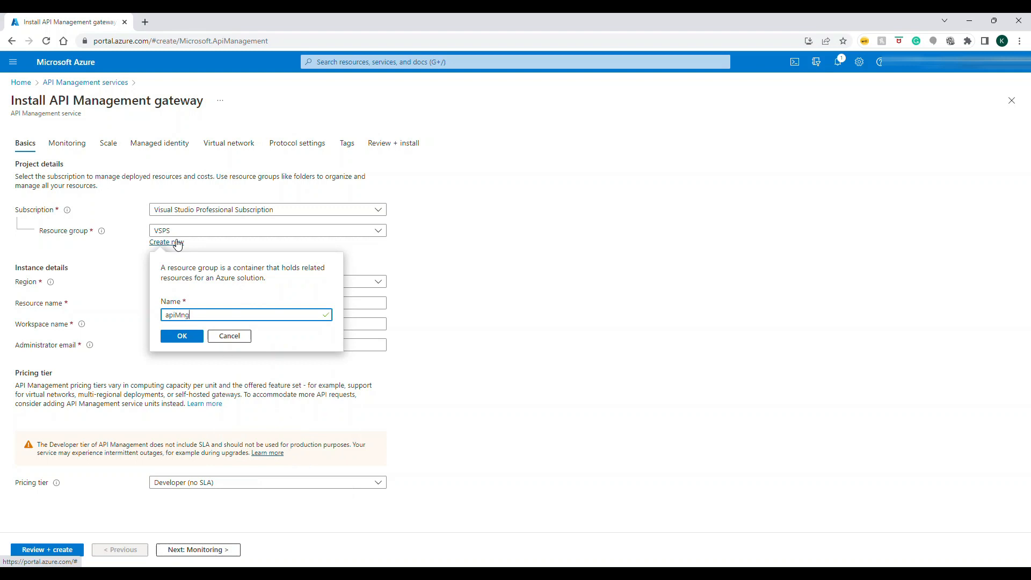
type("RG")
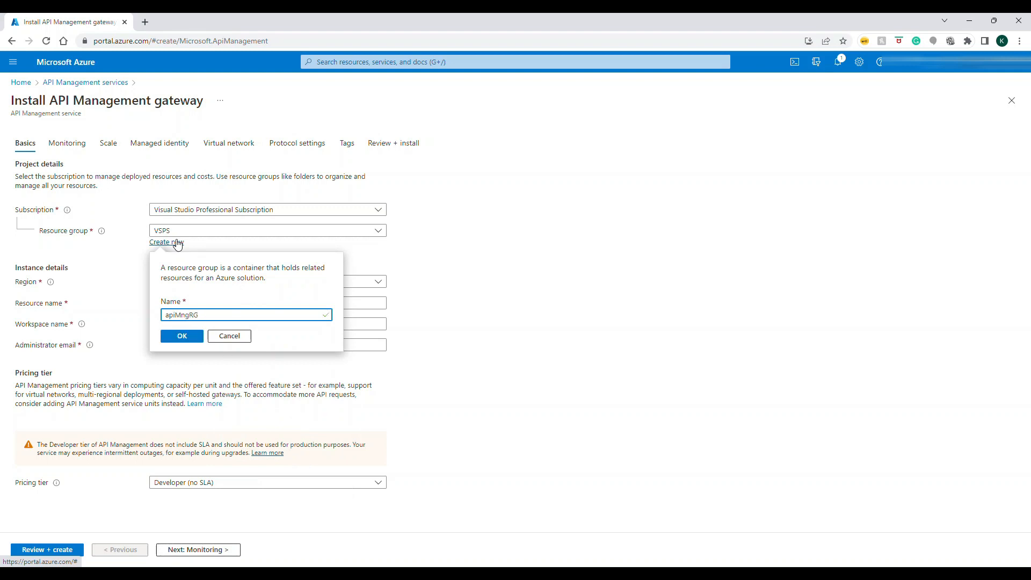
left_click(181, 336)
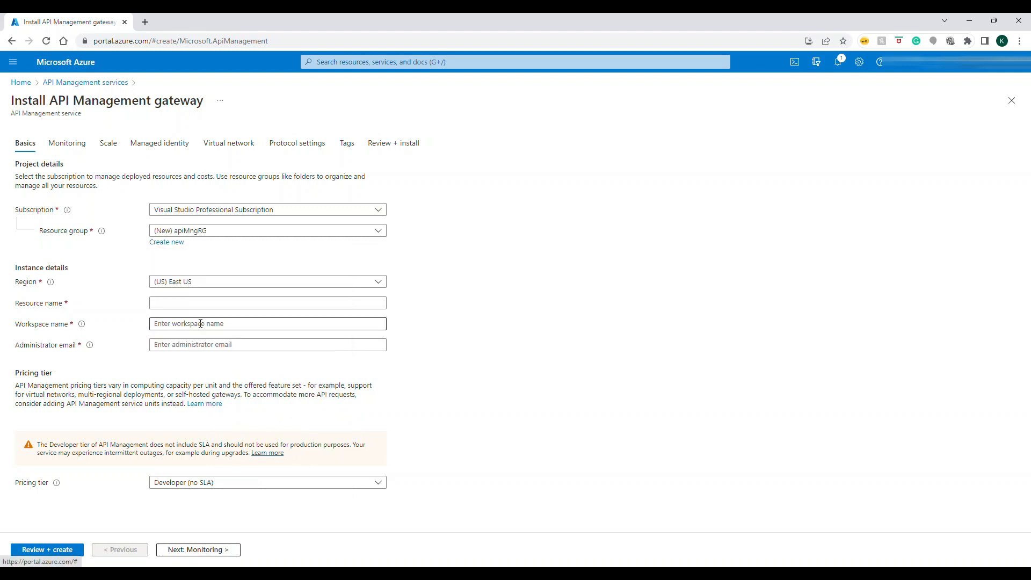
- Set the region and the resource name learnsmartcoding-apis-dev
left_click(266, 281)
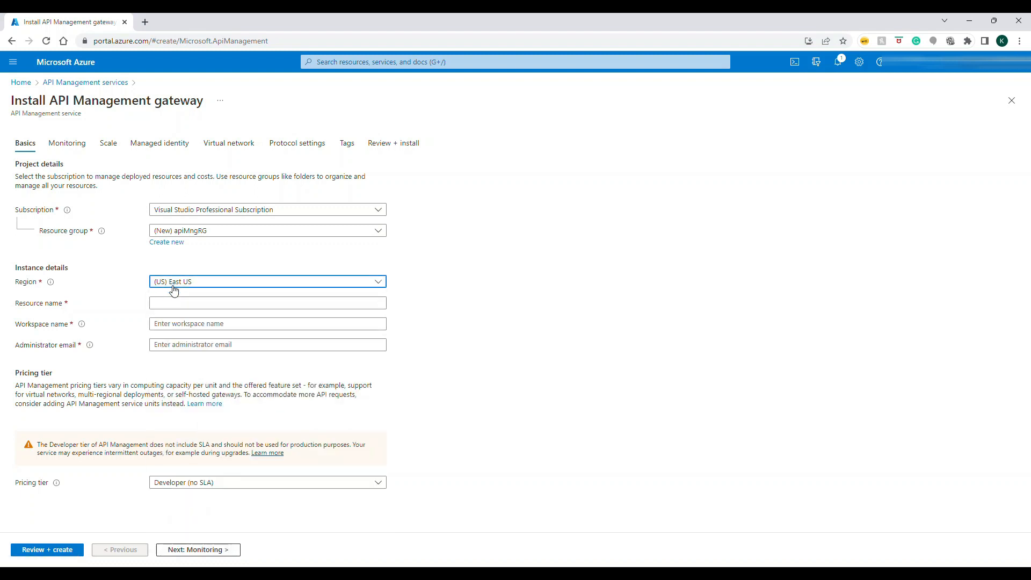
type("a")
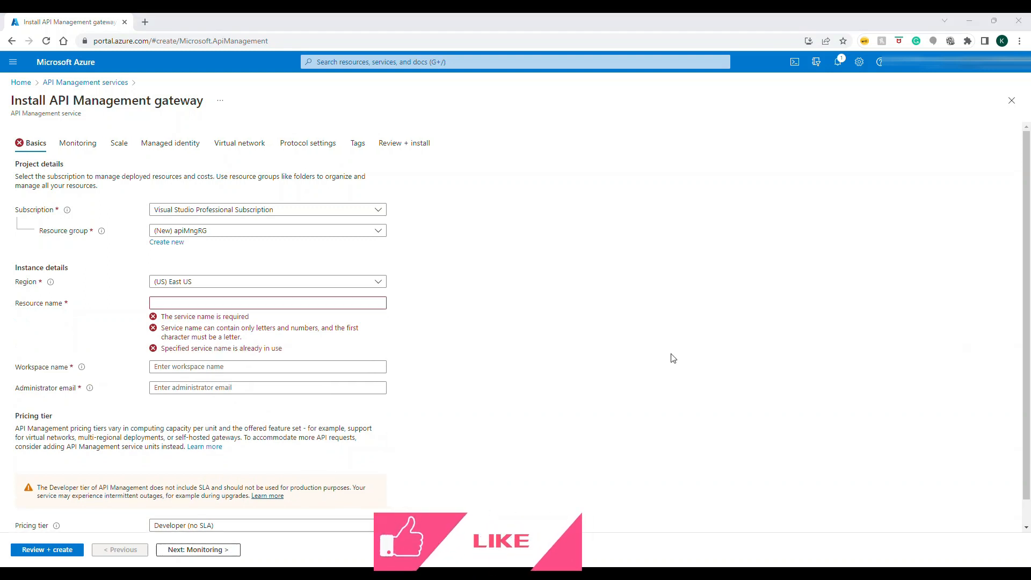
left_click(266, 303)
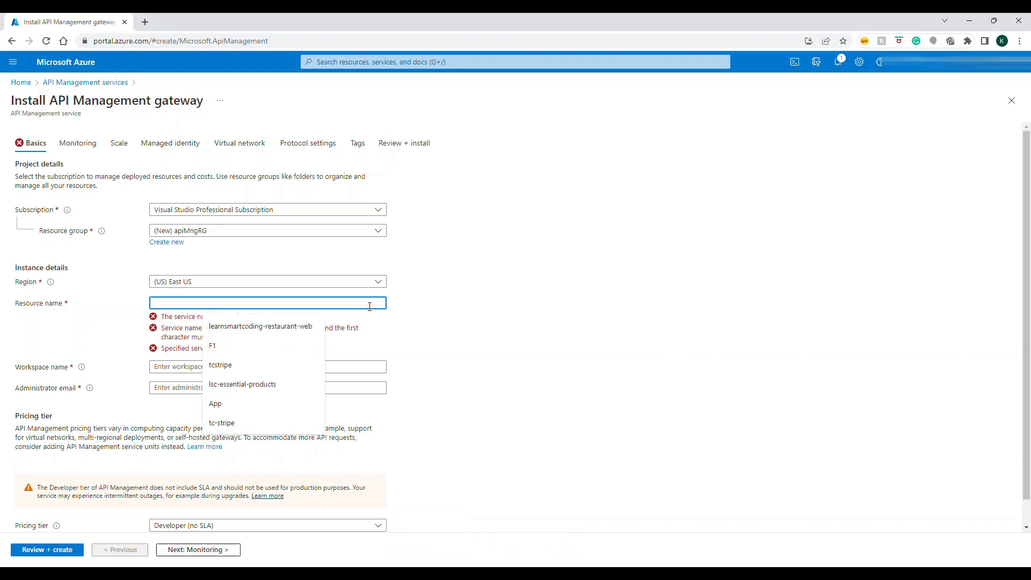
type("learnsmartcoding-apis")
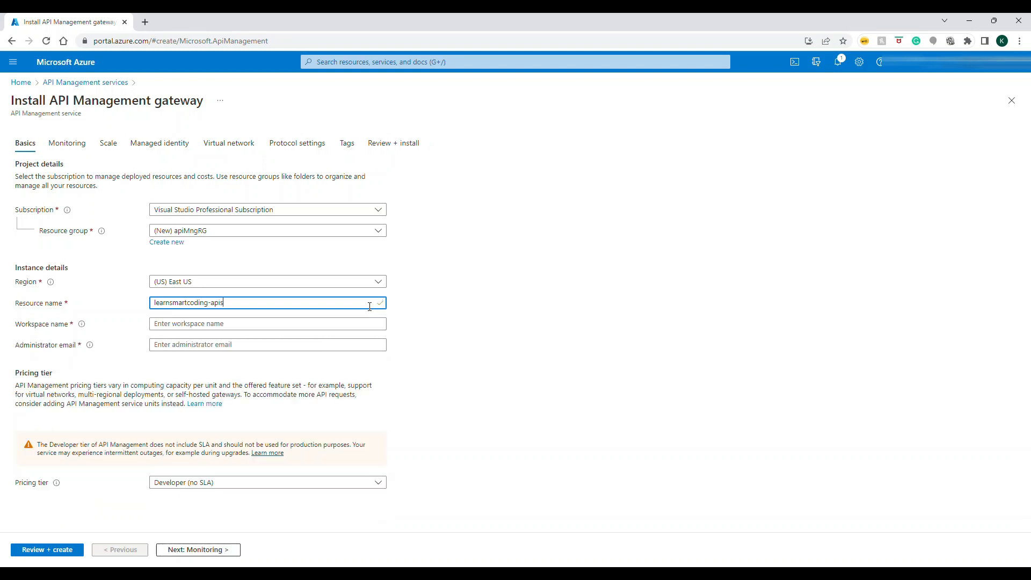
type("-dev")
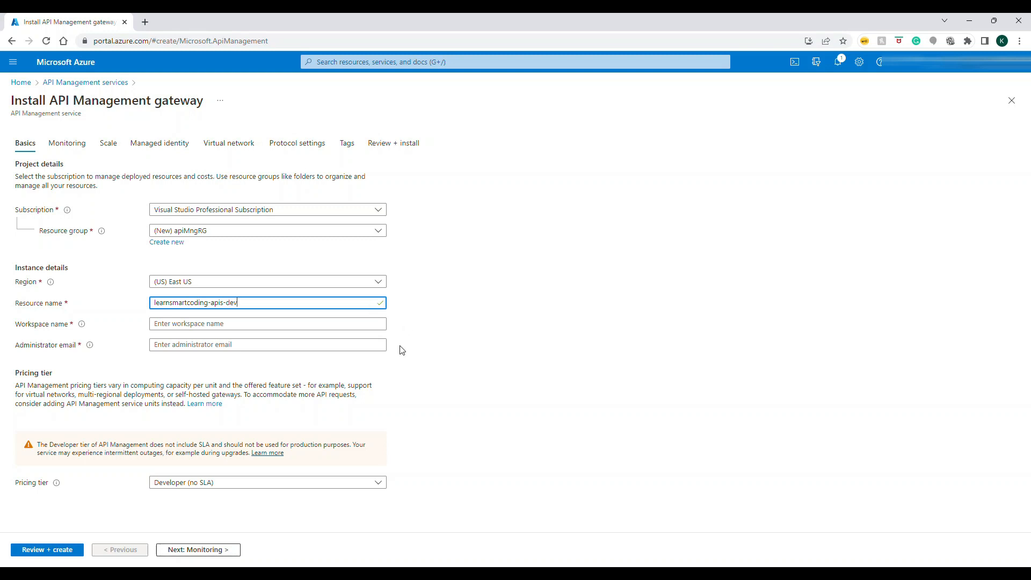
left_click(267, 323)
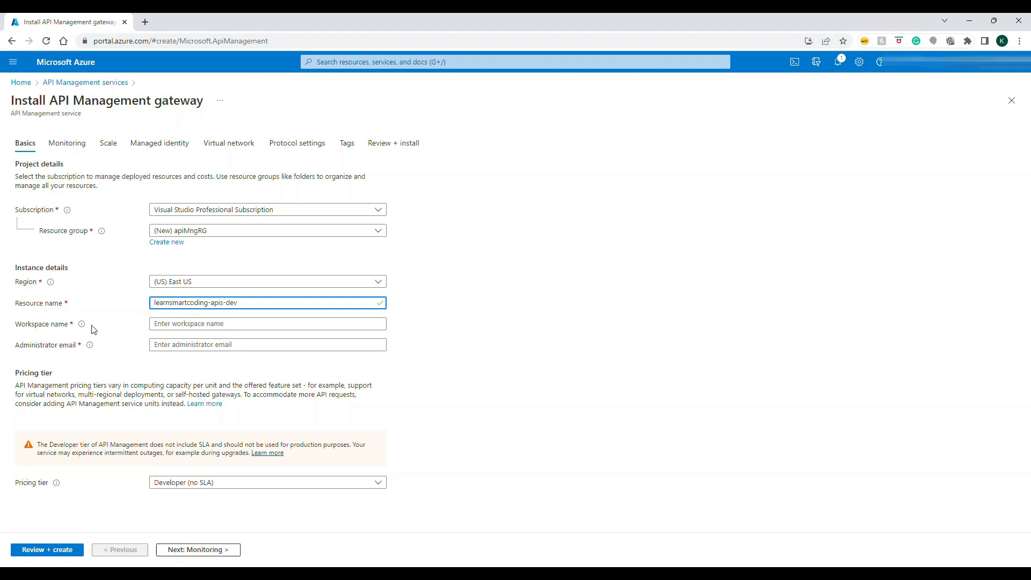
mouse_move(81, 324)
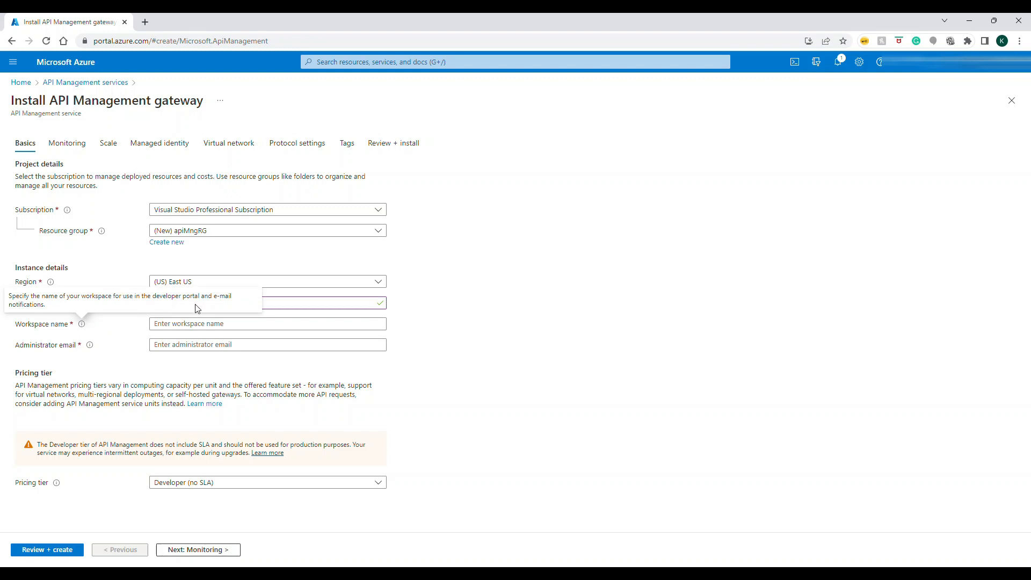
mouse_move(226, 316)
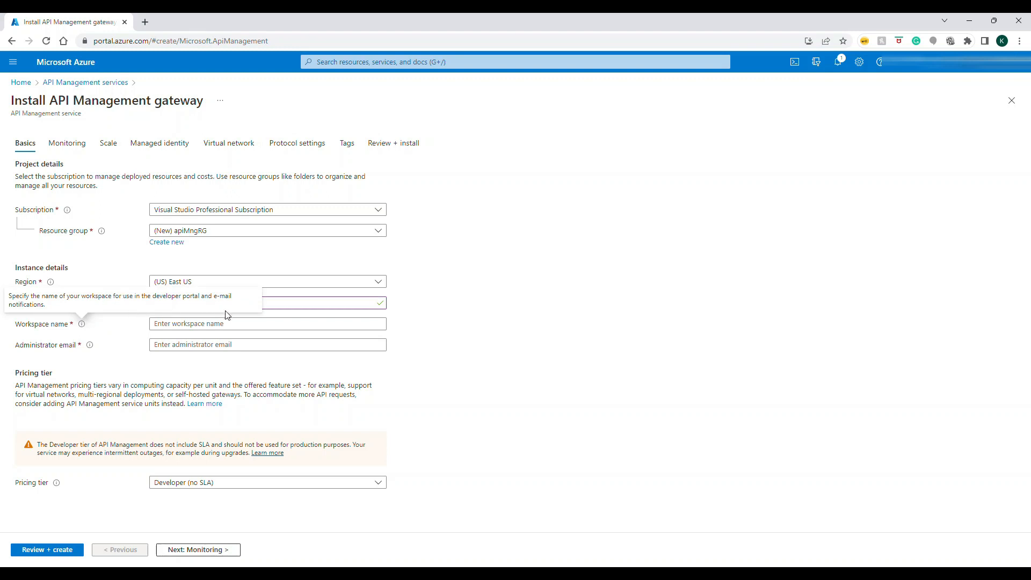
left_click(267, 322)
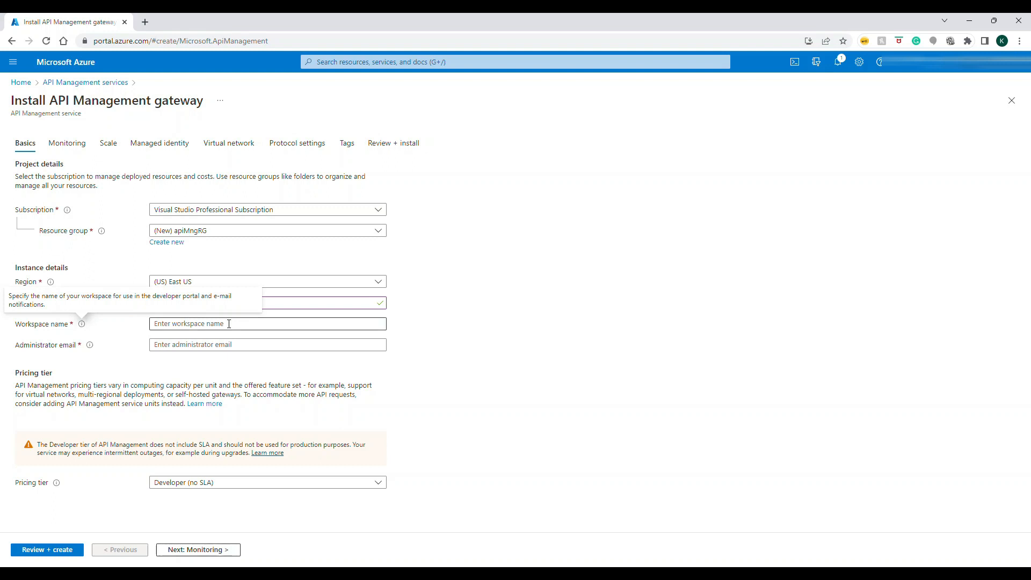
type("Develo")
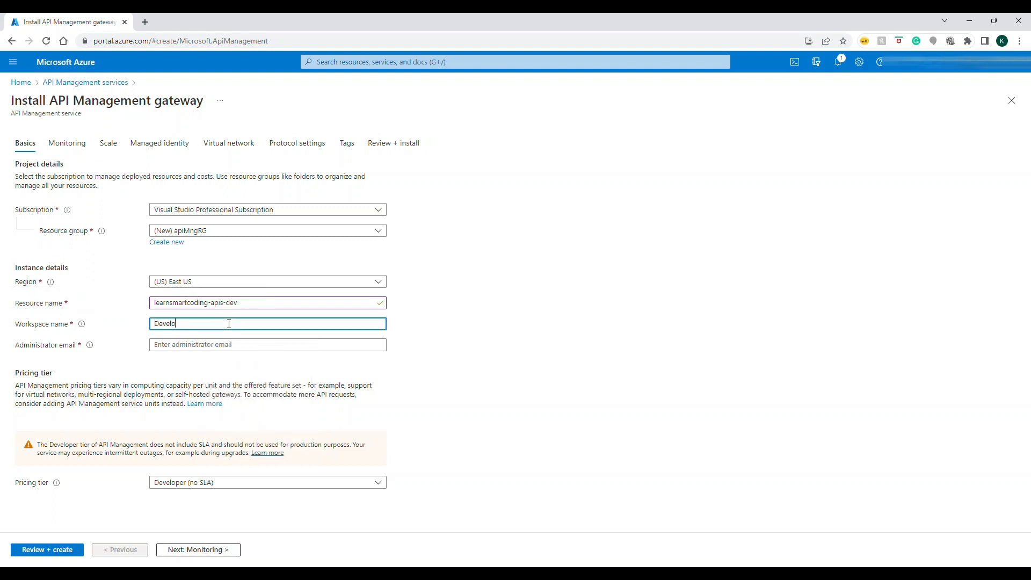
left_click(267, 344)
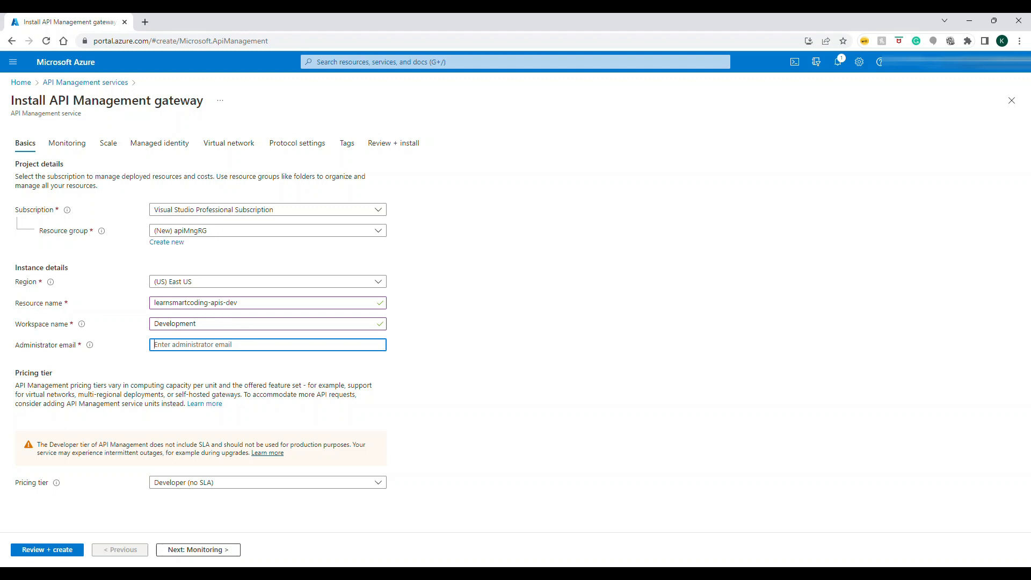
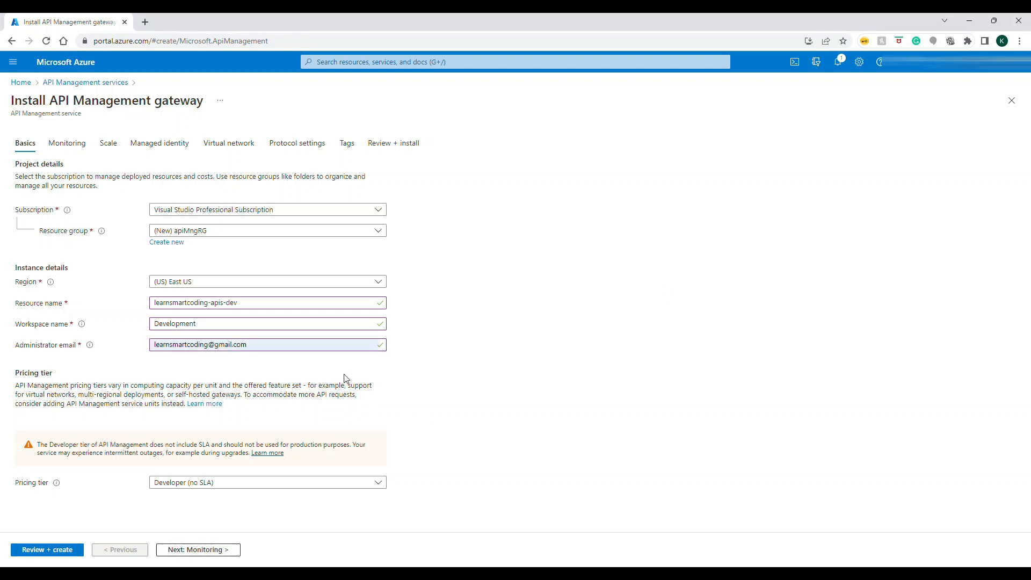
left_click(266, 345)
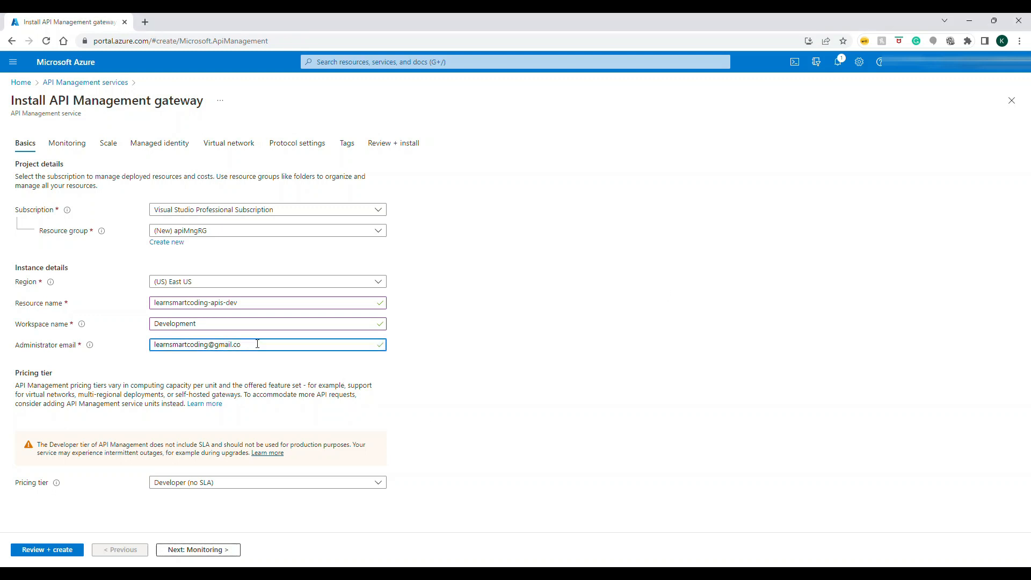
type("m")
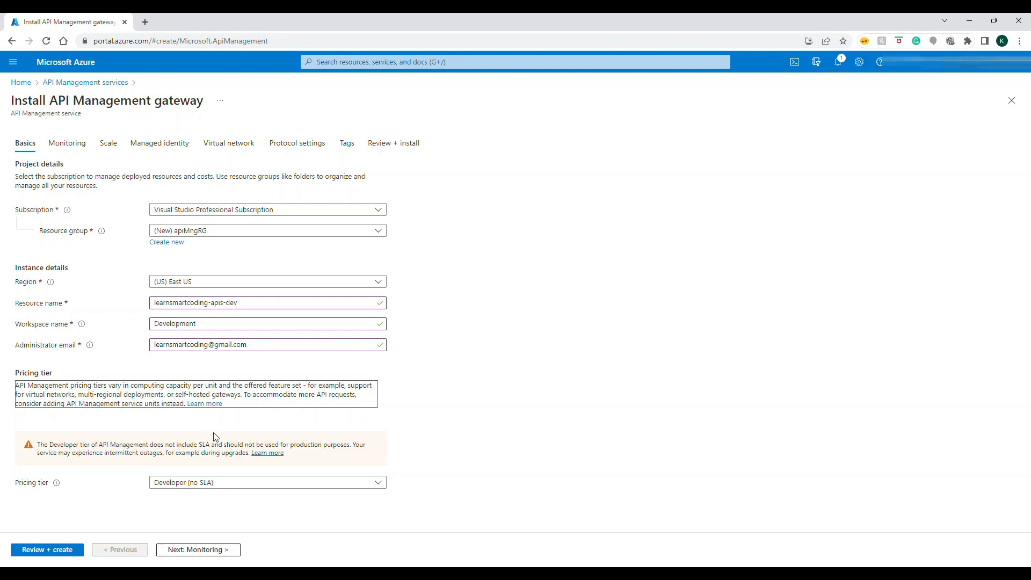
- Open the API Management pricing details and scroll through the tier prices
left_click(266, 482)
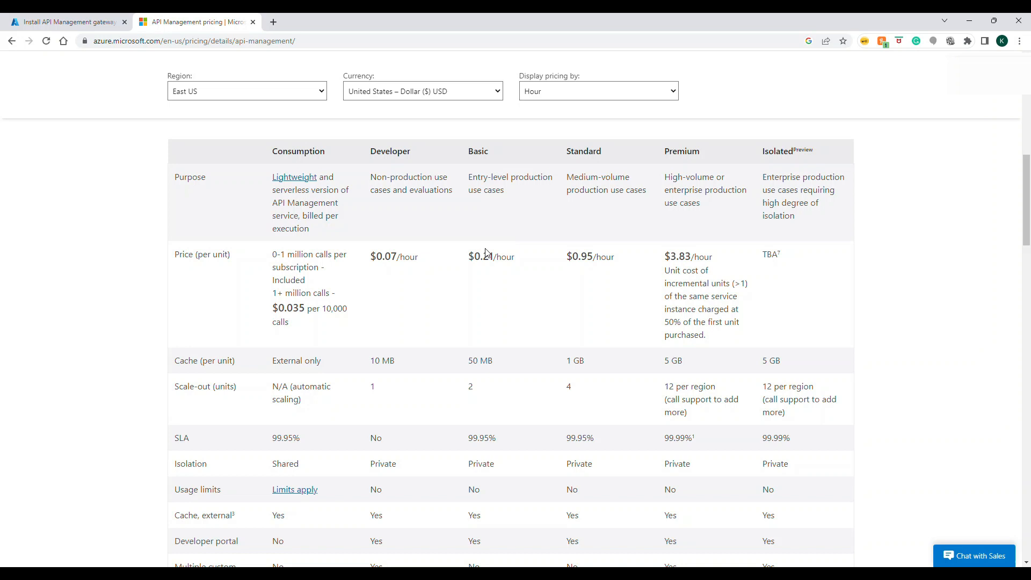
scroll("down", 3)
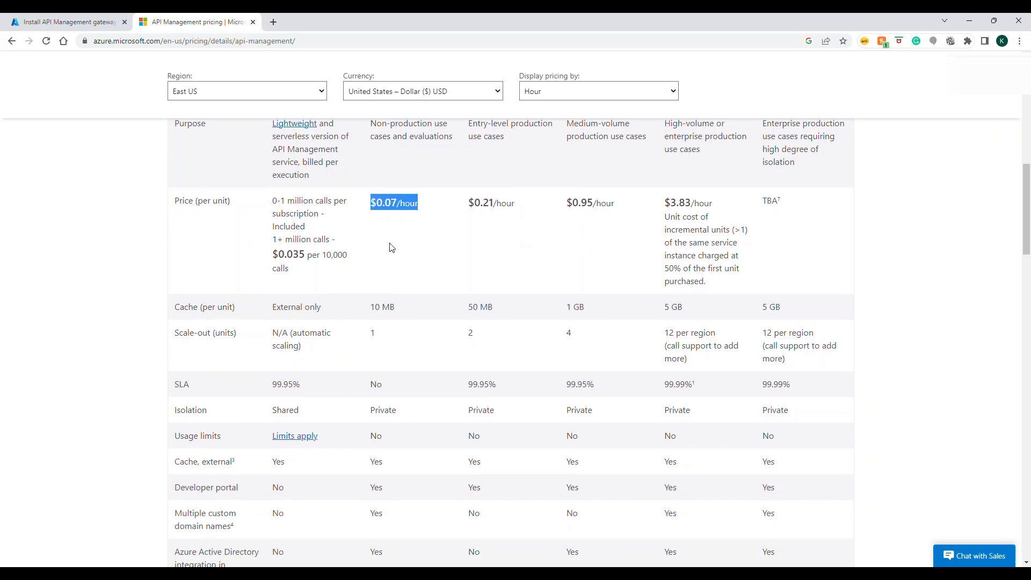
scroll("down", 3)
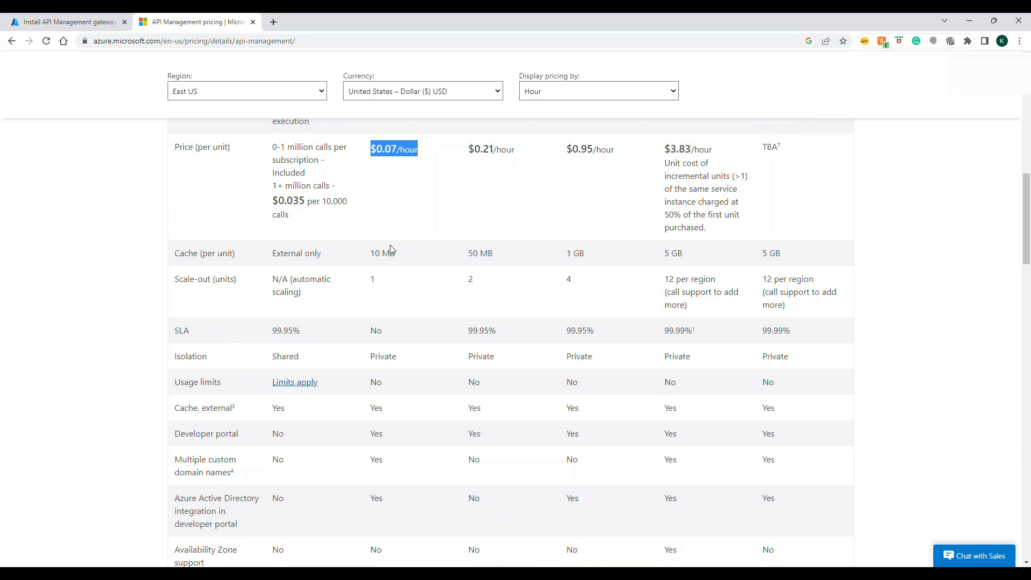
- Show tier prices in Indian rupees per hour and scroll the pricing table
left_click(597, 91)
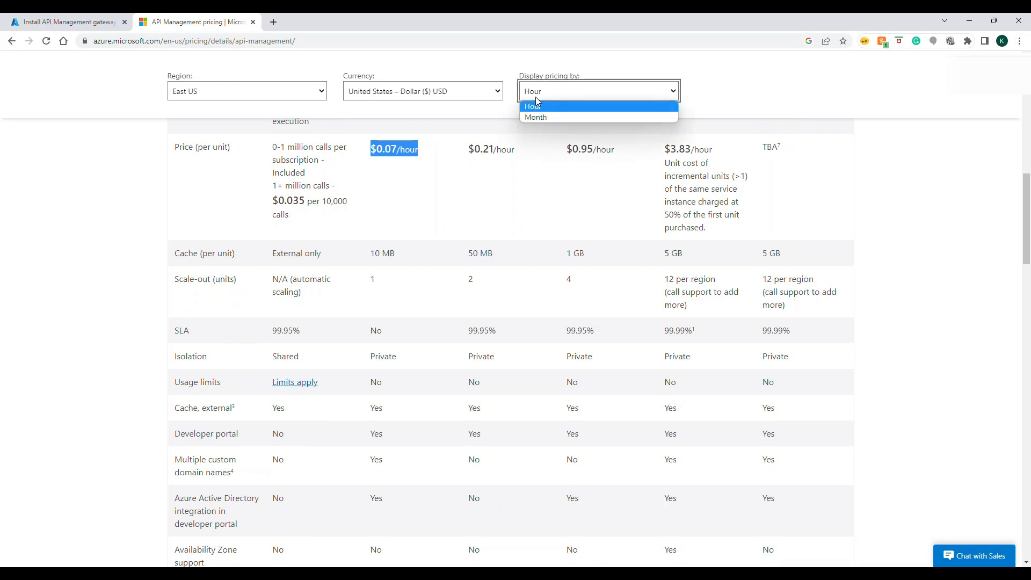
left_click(535, 117)
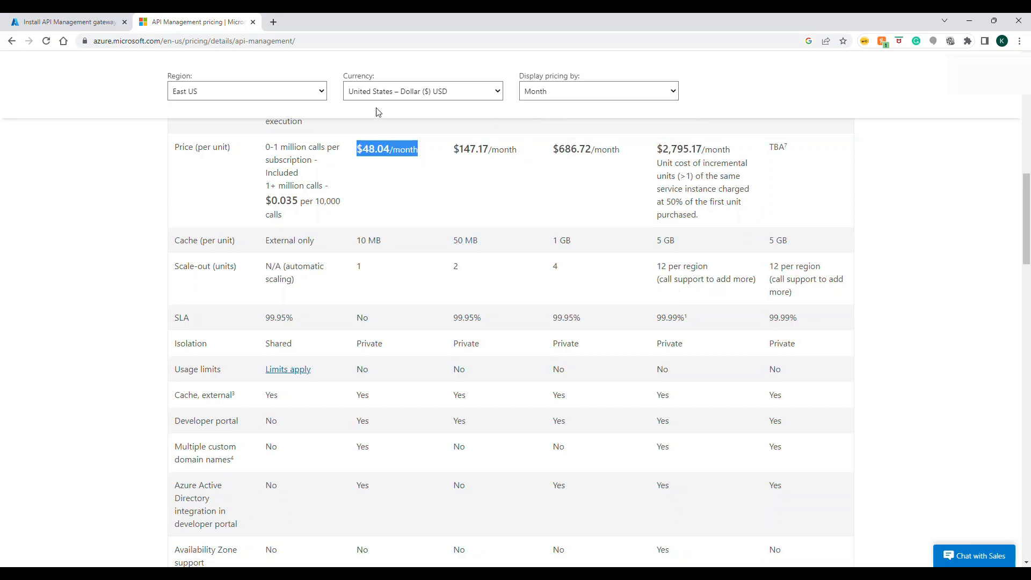
left_click(423, 91)
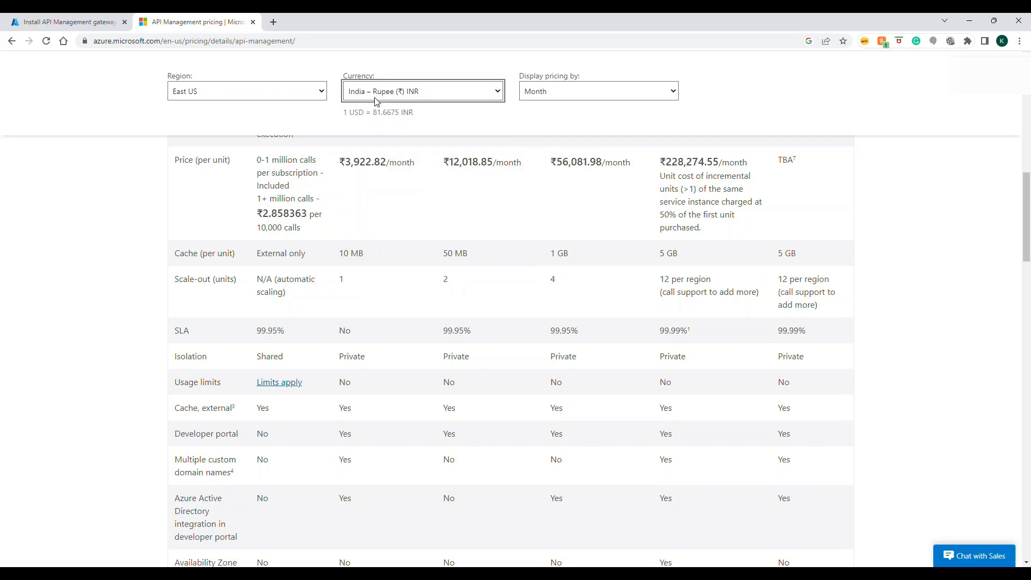
left_click(597, 91)
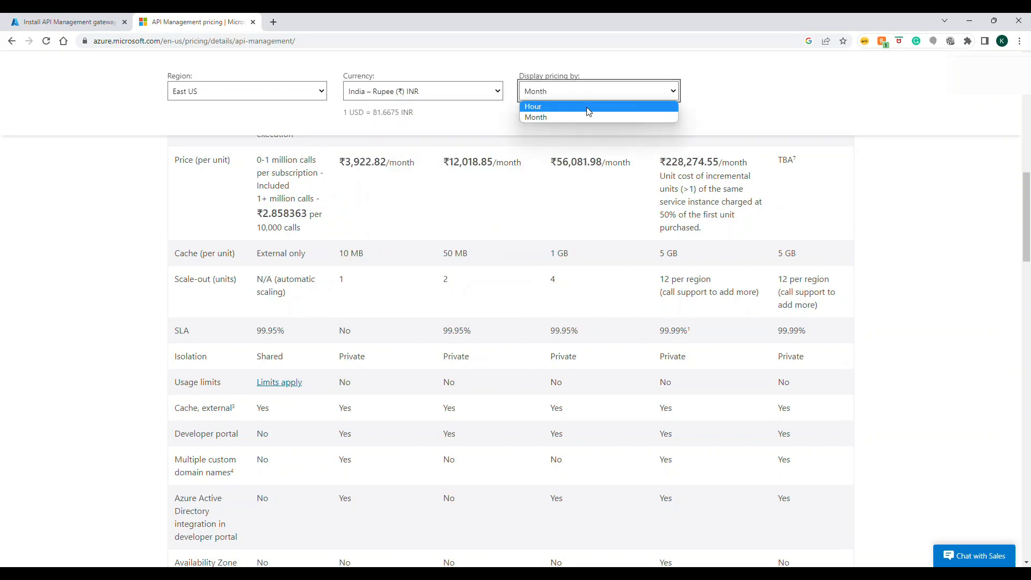
left_click(532, 106)
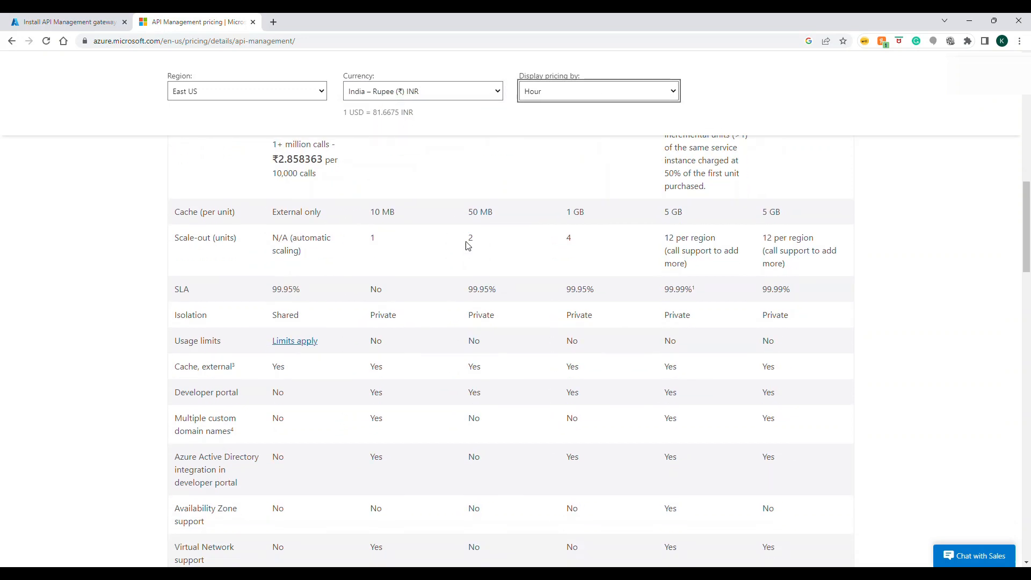
scroll("down", 3)
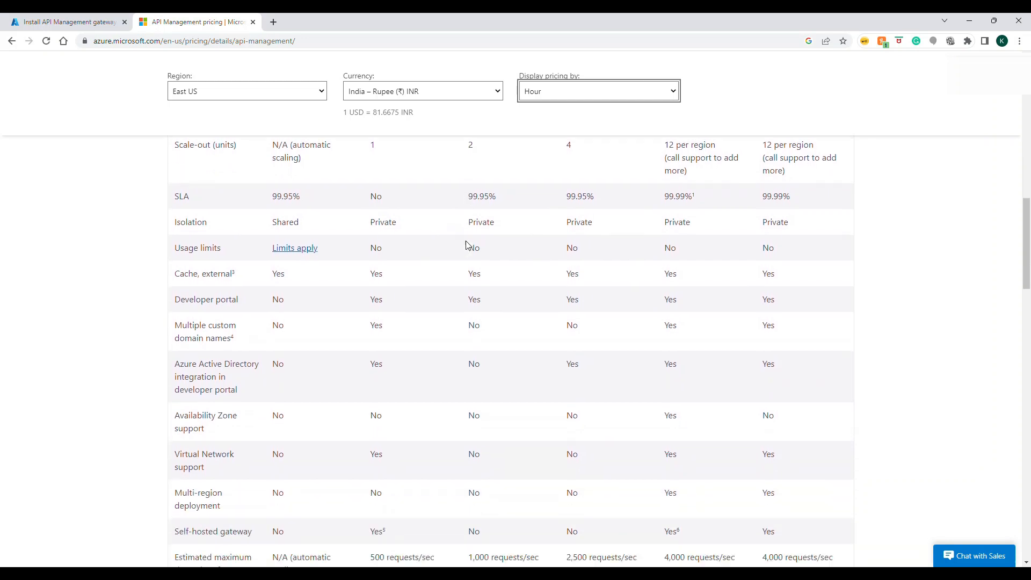
scroll("down", 3)
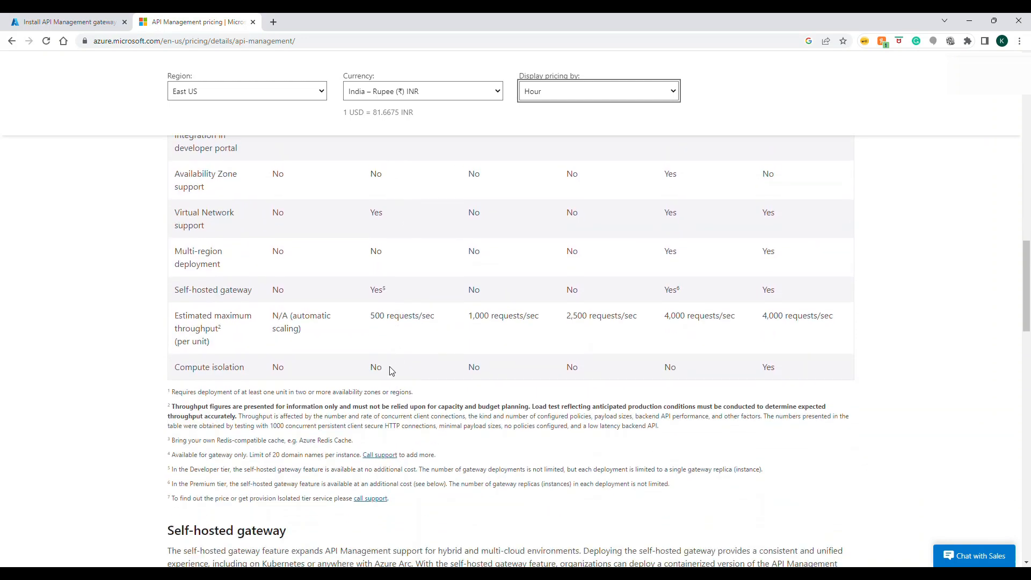
scroll("down", 3)
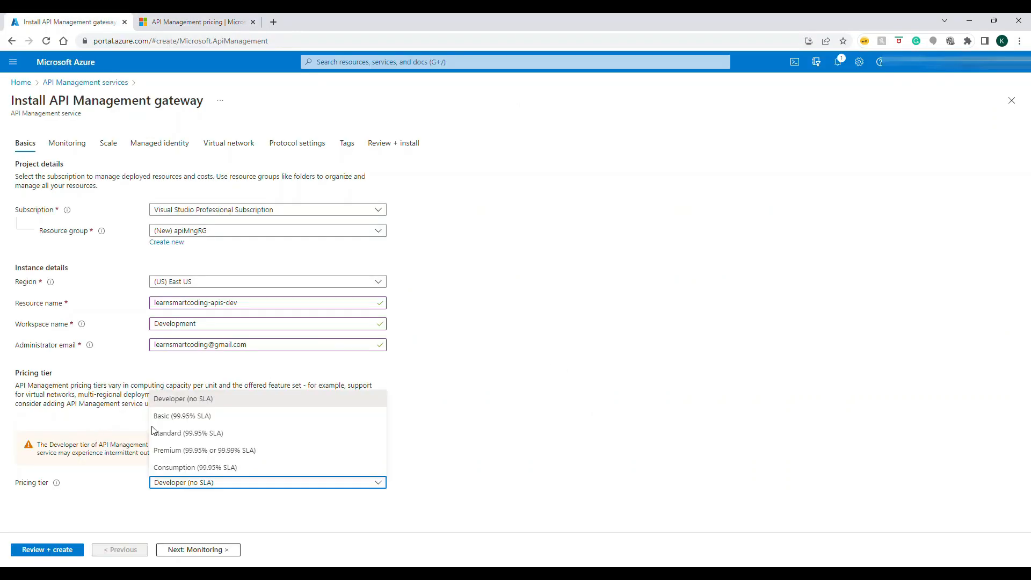
mouse_move(220, 399)
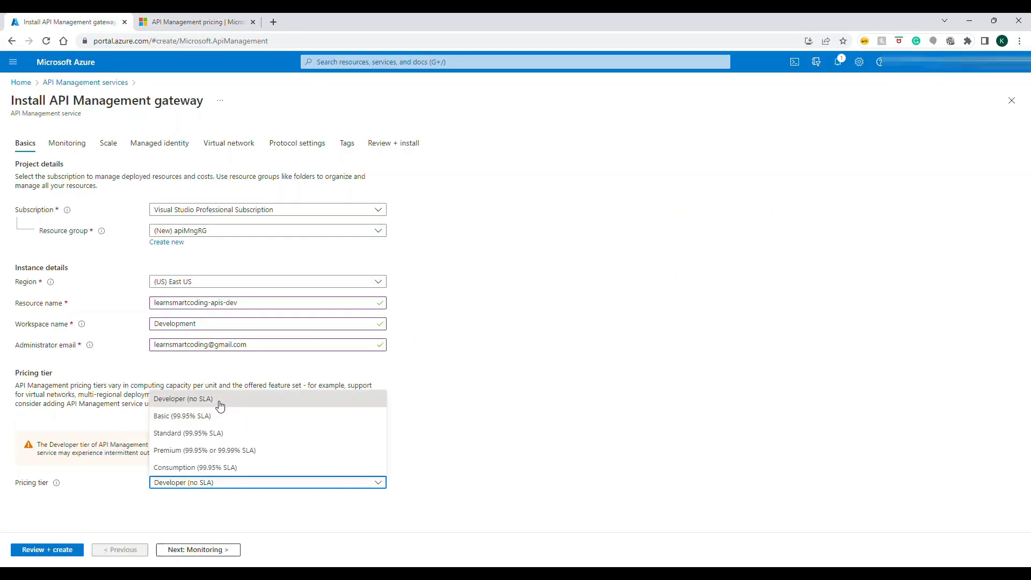
- Keep the Developer tier, enable Application Insights, and check the unsupported scale units note
left_click(183, 399)
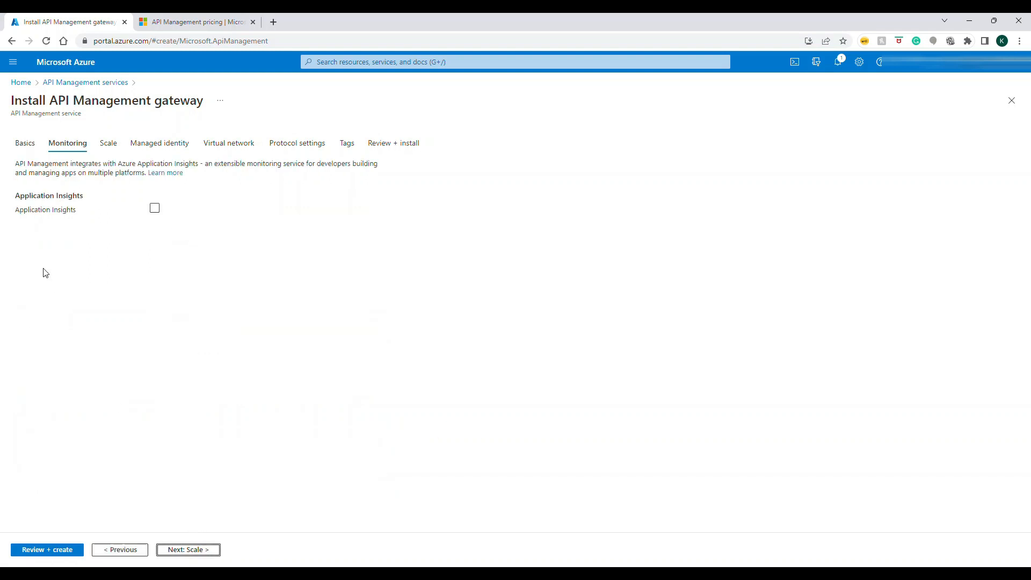
left_click(154, 207)
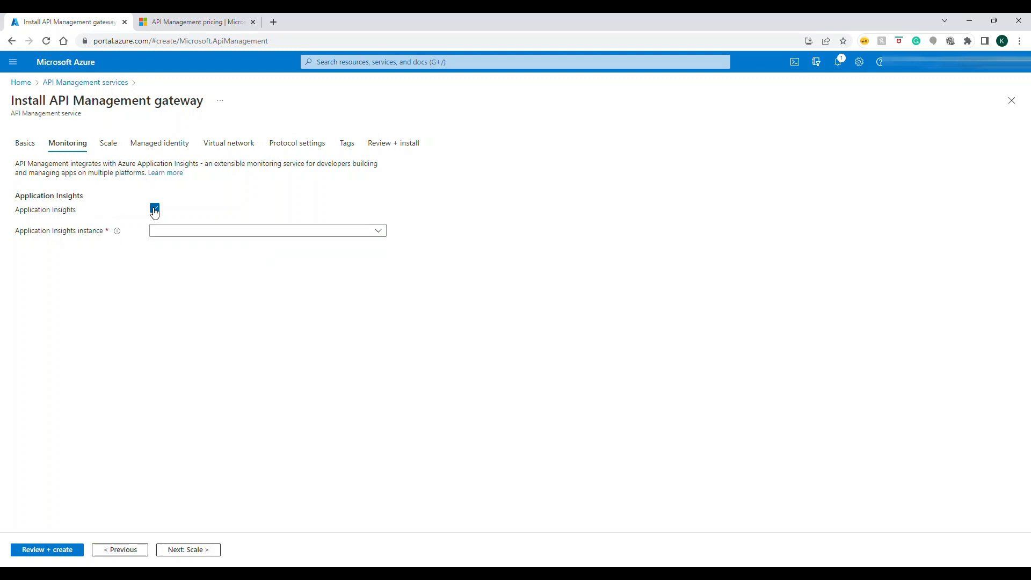
left_click(187, 548)
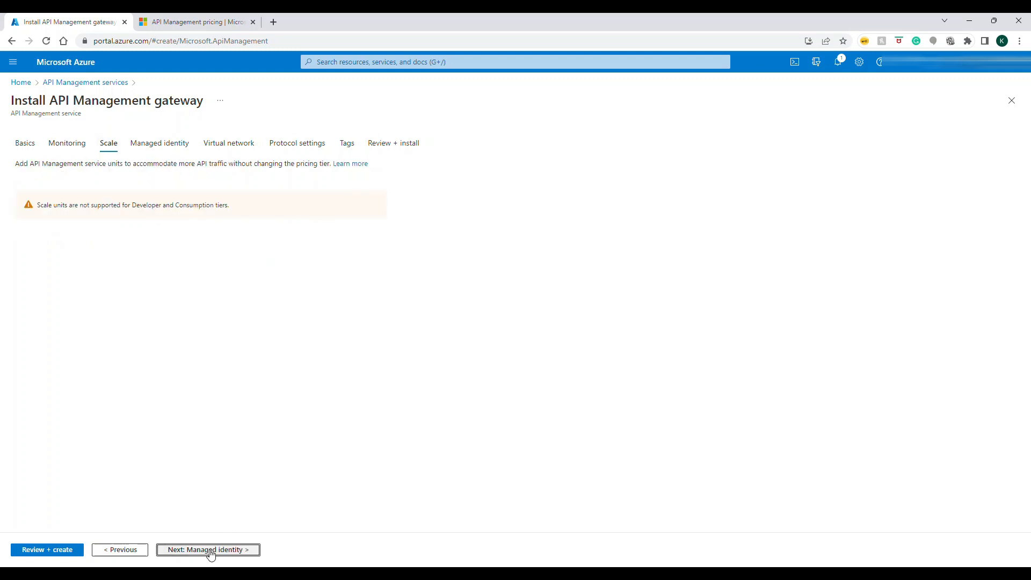
left_click_drag(47, 204, 186, 205)
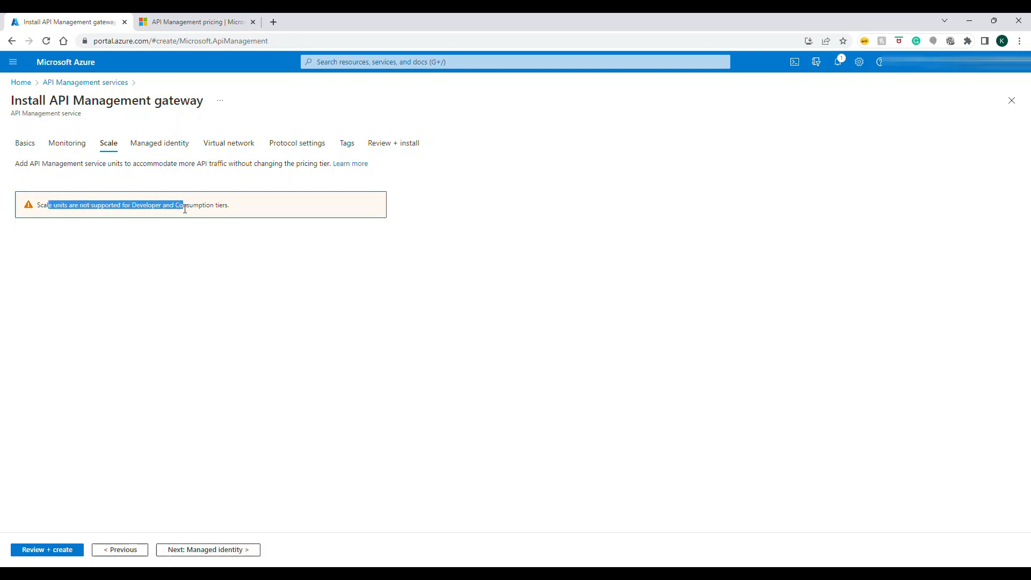
- Try the Standard tier's scale options, then set the pricing tier back to Developer
left_click(160, 143)
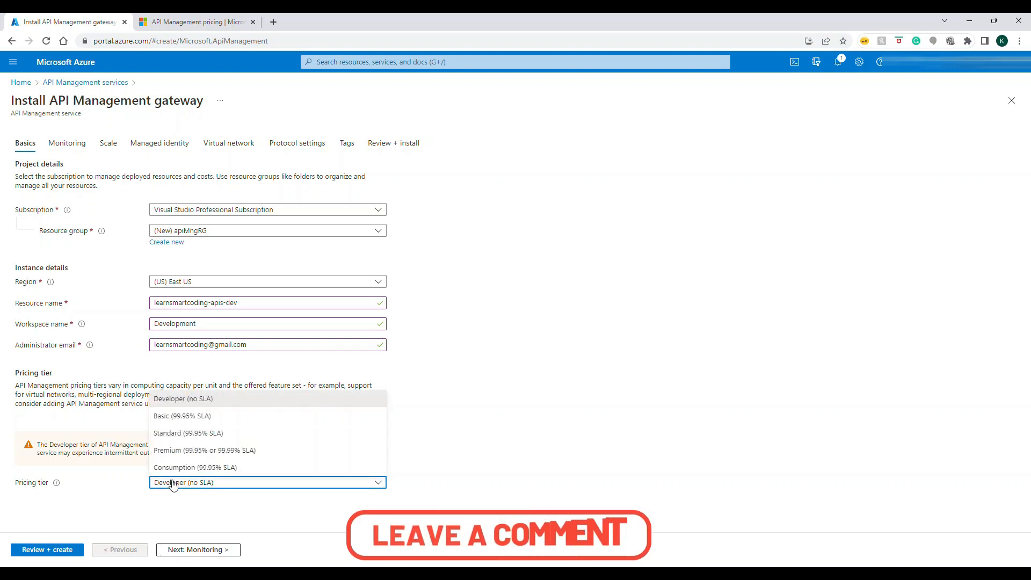
left_click(188, 433)
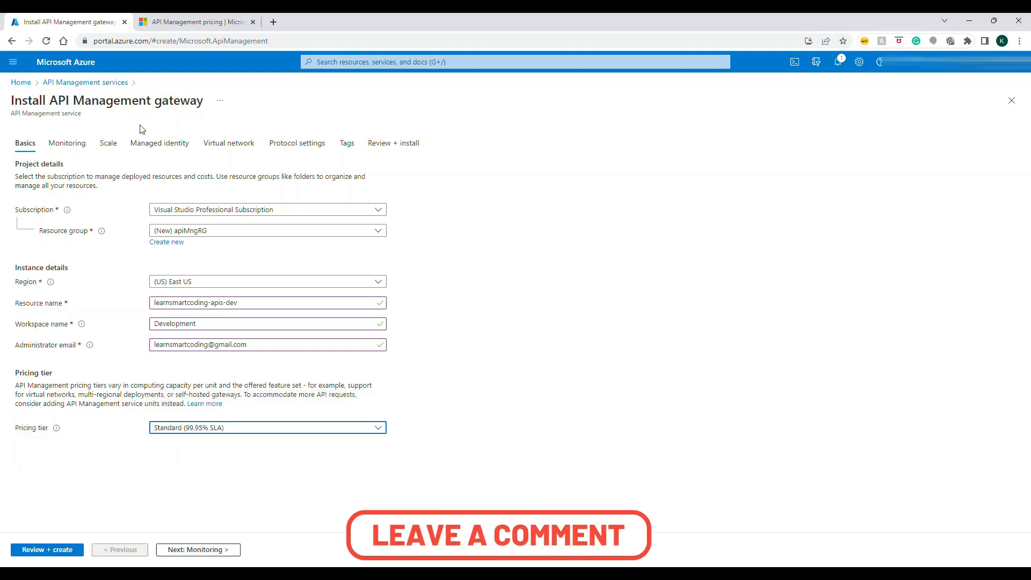
left_click(108, 142)
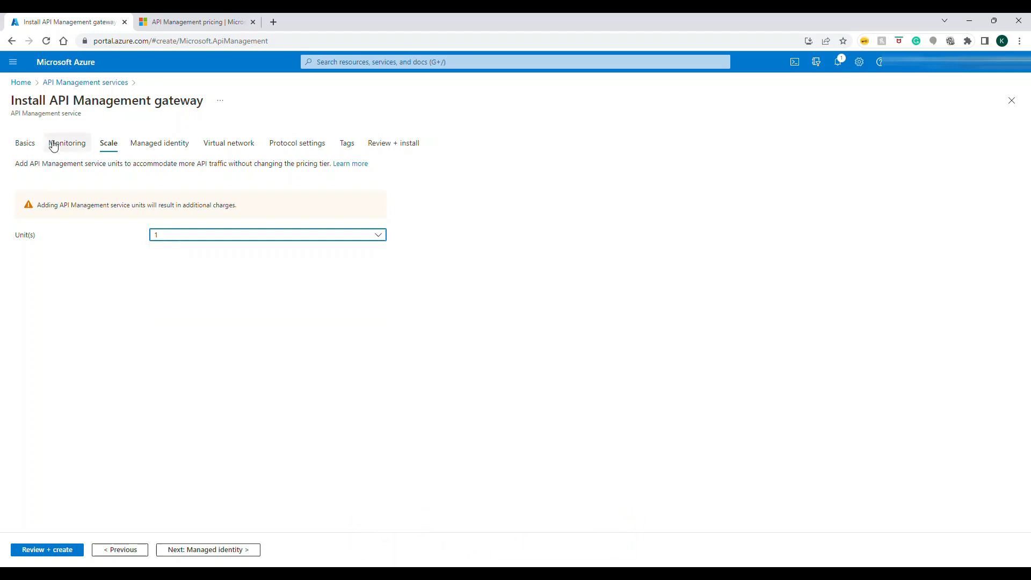
left_click(25, 143)
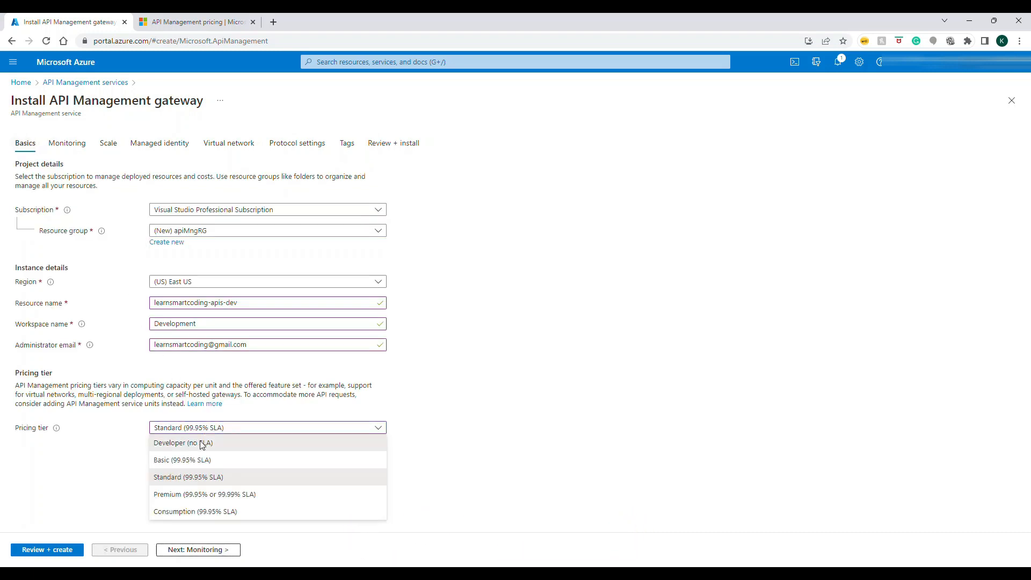
left_click(160, 142)
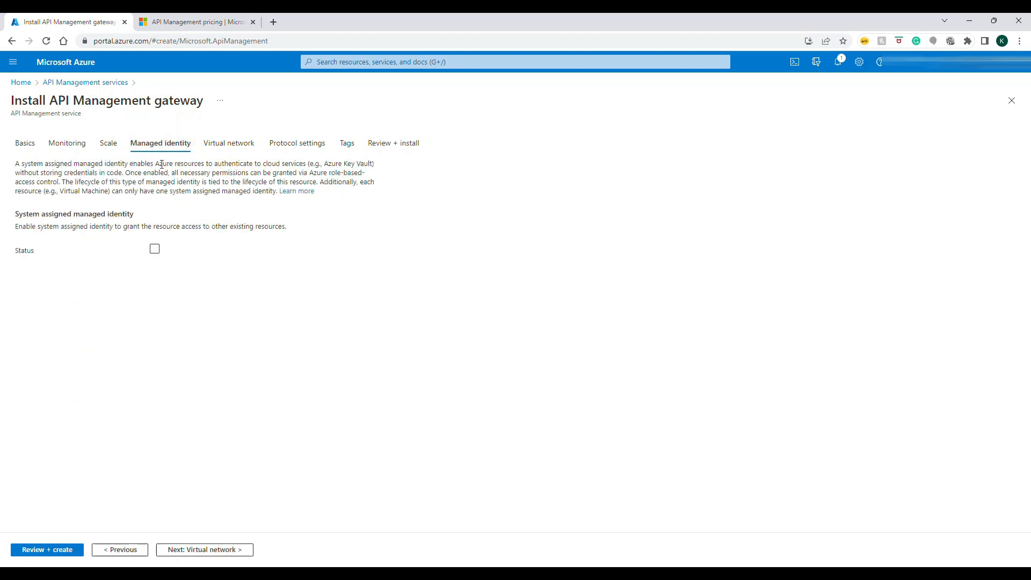
- Pass network connectivity (None) and protocol settings unchanged to reach the Tags step
left_click(229, 143)
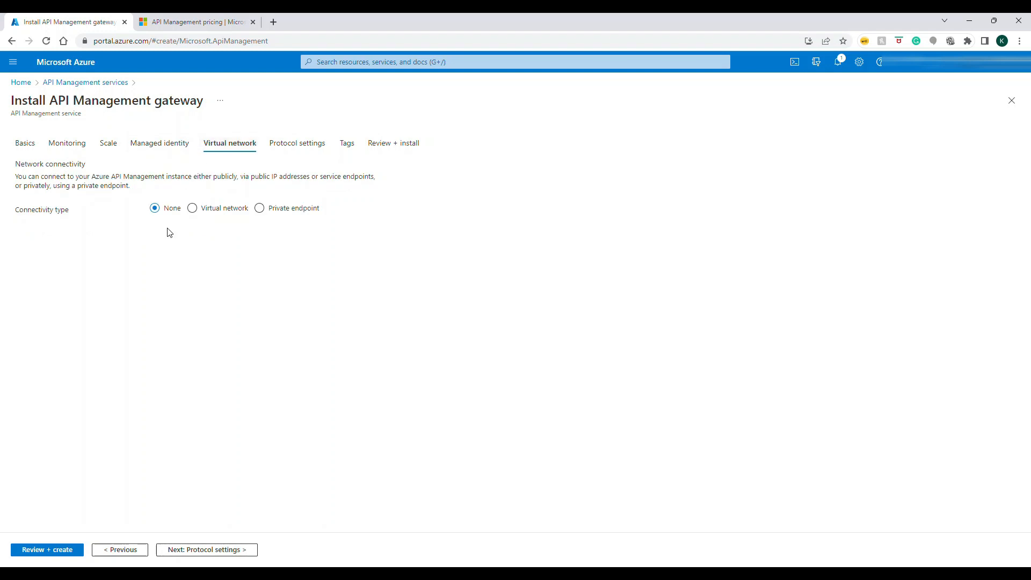
left_click(297, 142)
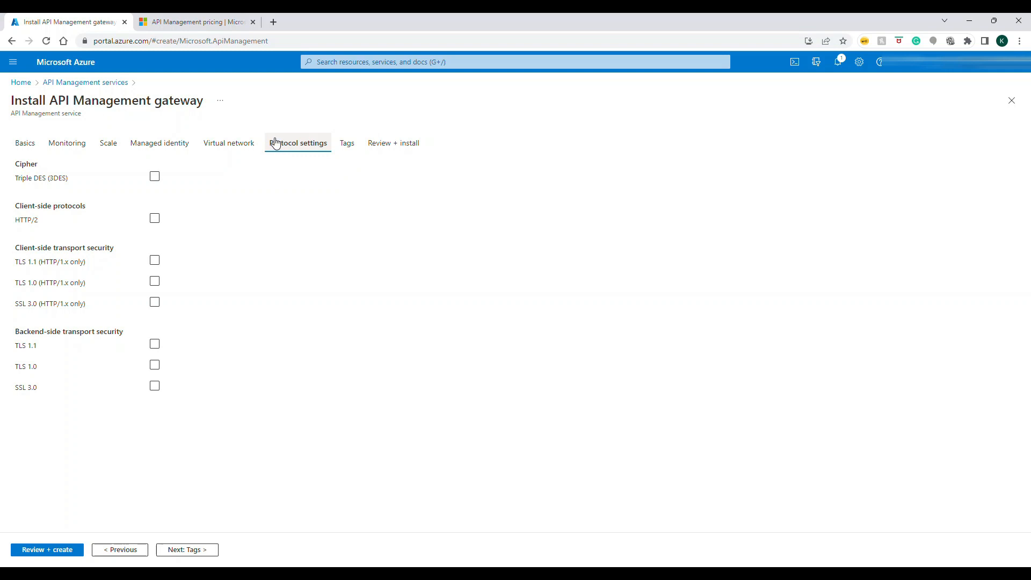
left_click(297, 143)
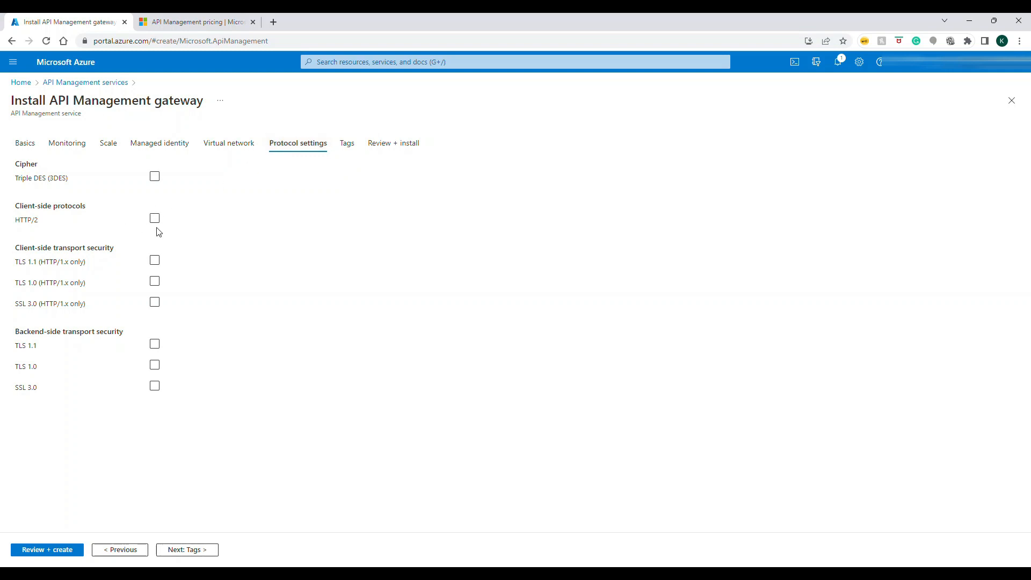
mouse_move(154, 385)
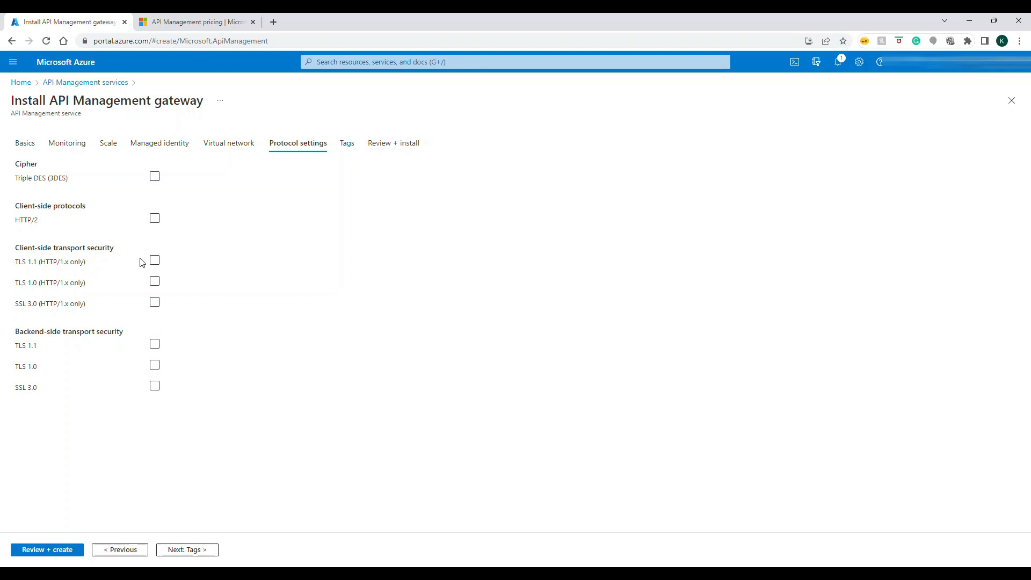
left_click(346, 143)
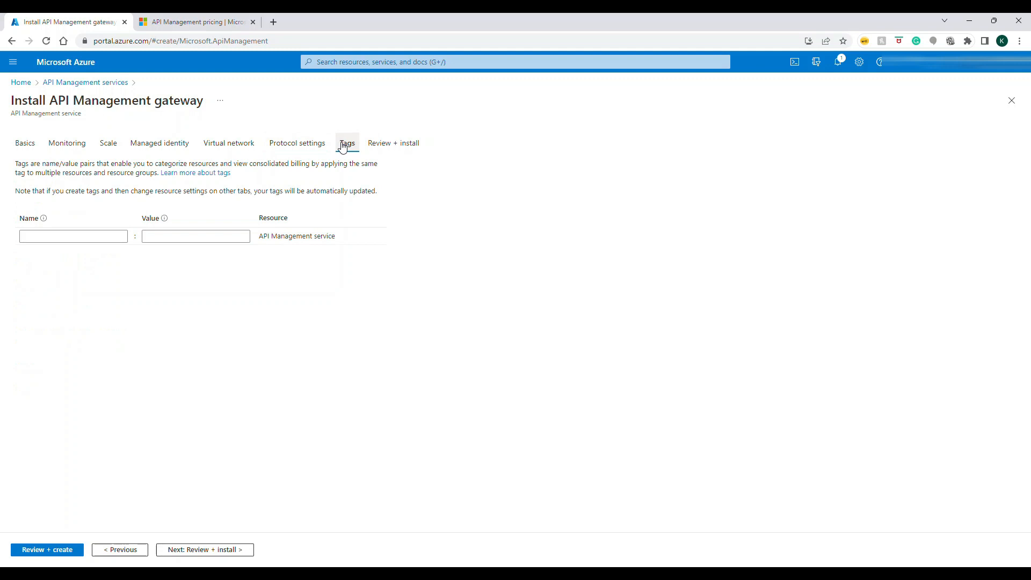
- Add tag dev with value api-mnt and proceed to Review + install
left_click(73, 236)
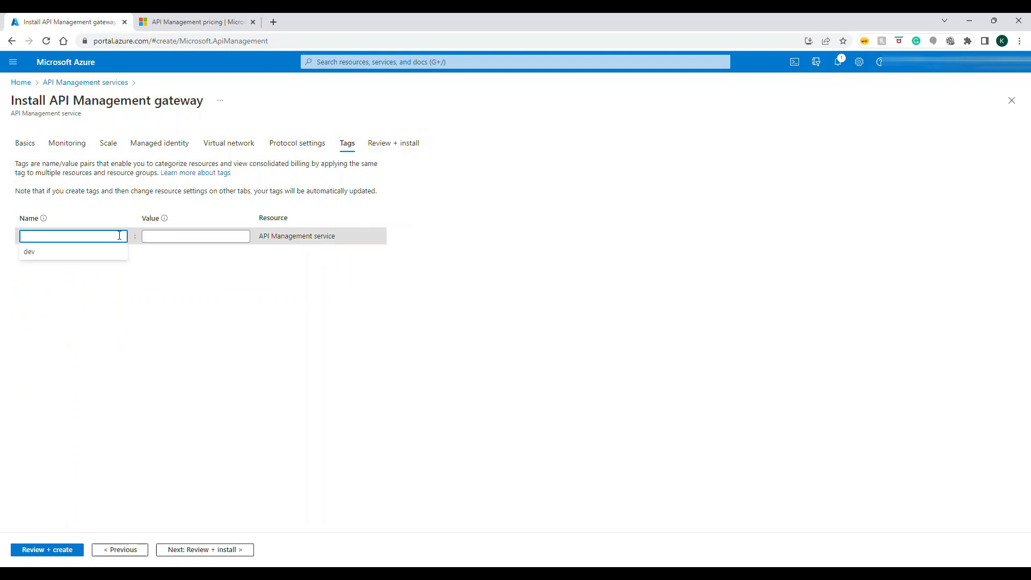
left_click(29, 251)
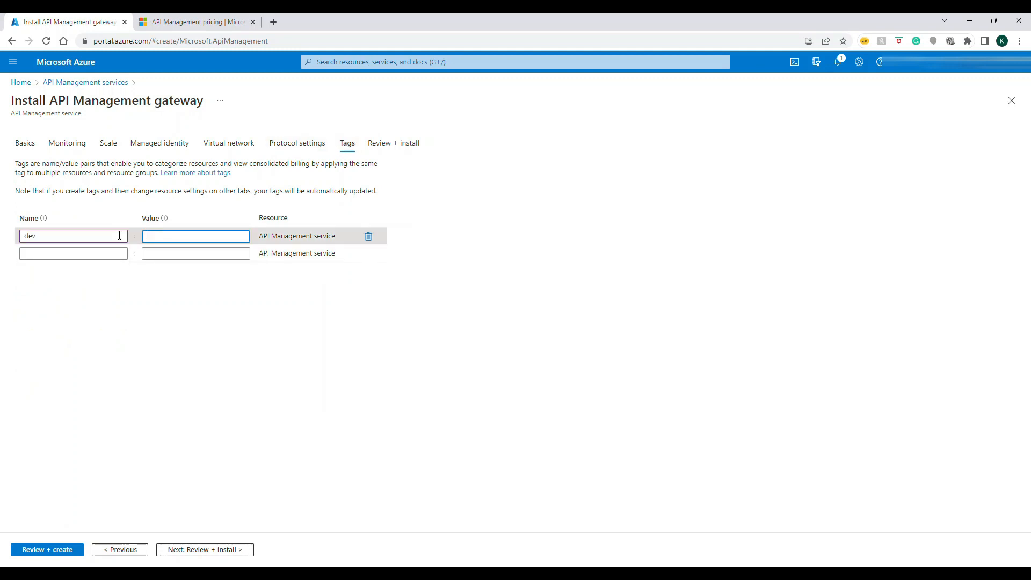
type("api-mnt")
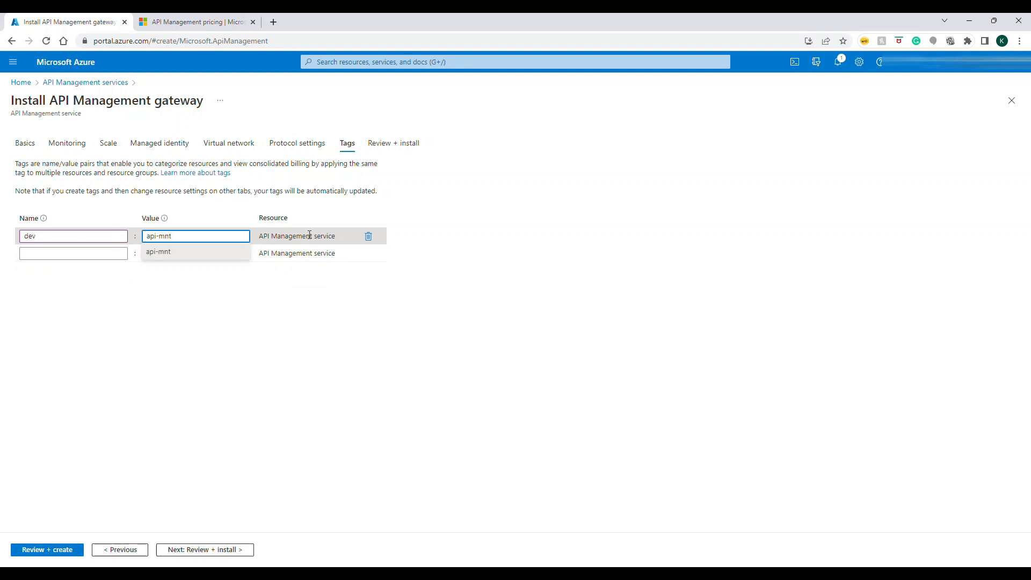
left_click(392, 143)
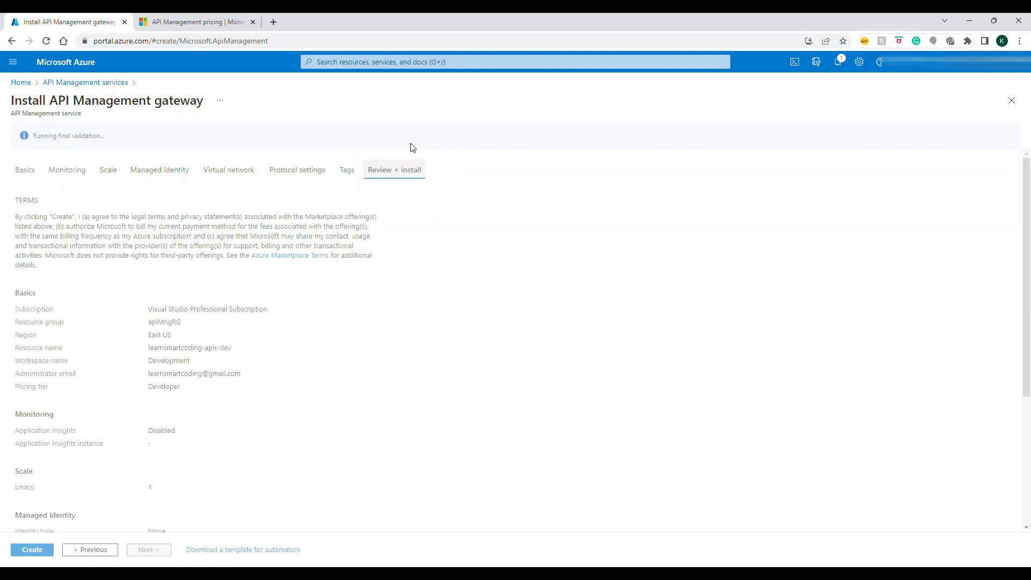
- Review the settings and submit learnsmartcoding-apis-dev for deployment
scroll("down", 3)
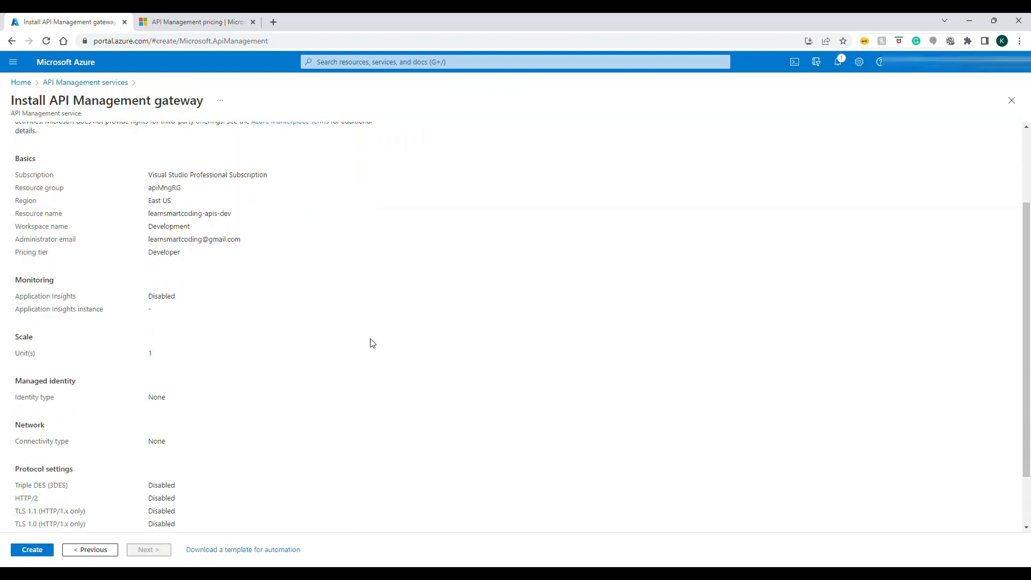
scroll("down", 3)
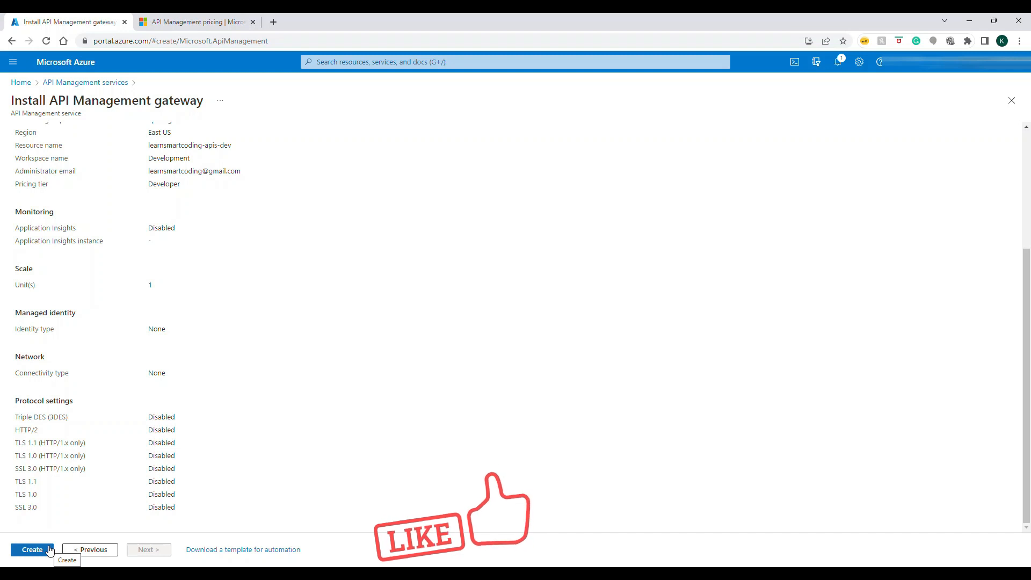
left_click(32, 548)
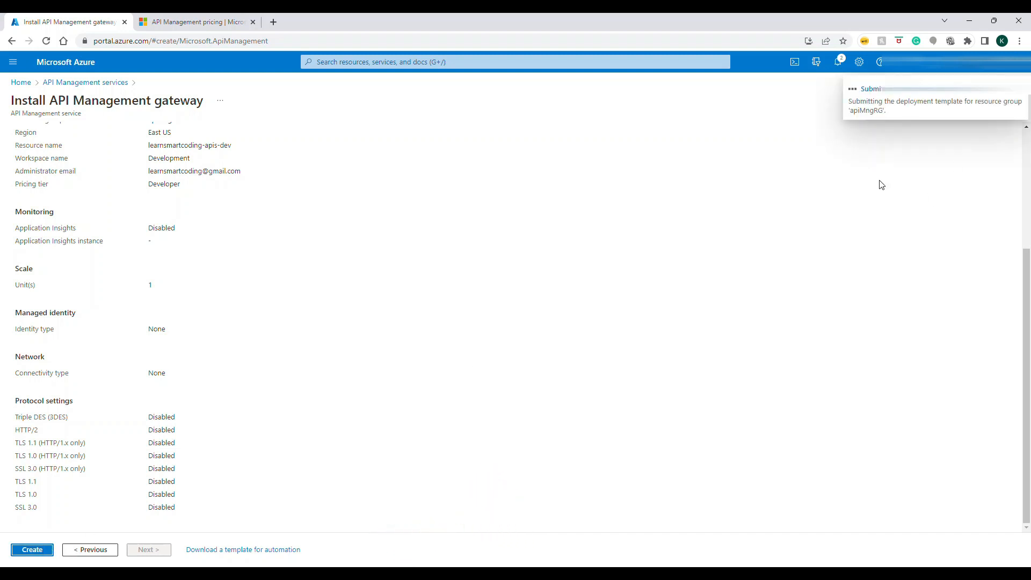
left_click(32, 549)
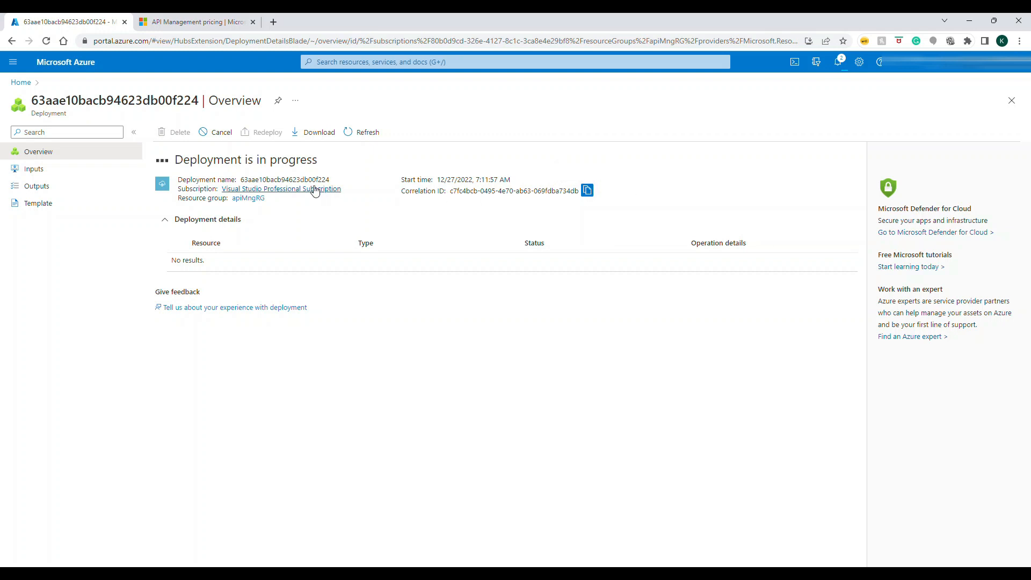
mouse_move(583, 241)
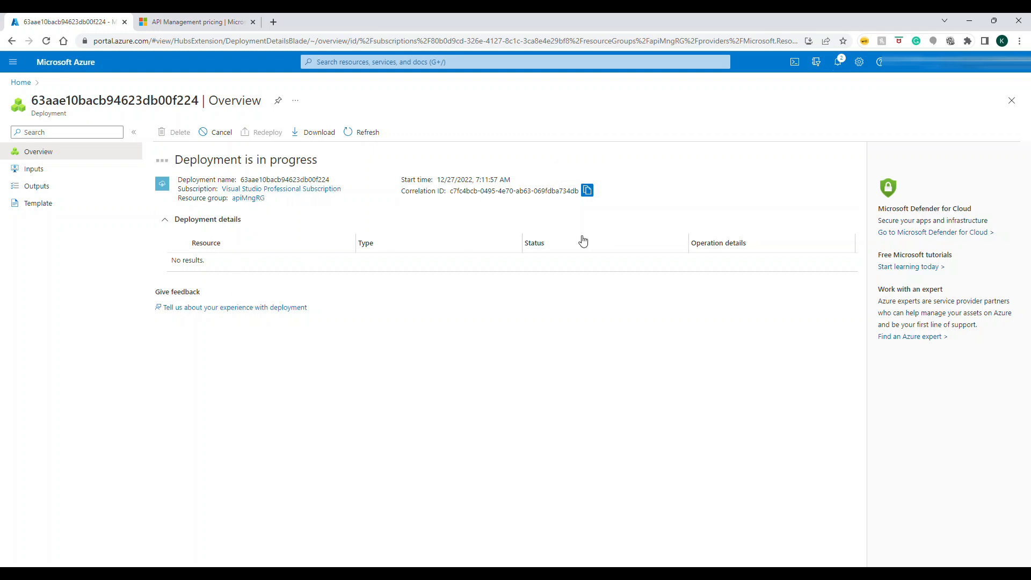
- View the deploying service's operation details and select its deployment duration
left_click(361, 132)
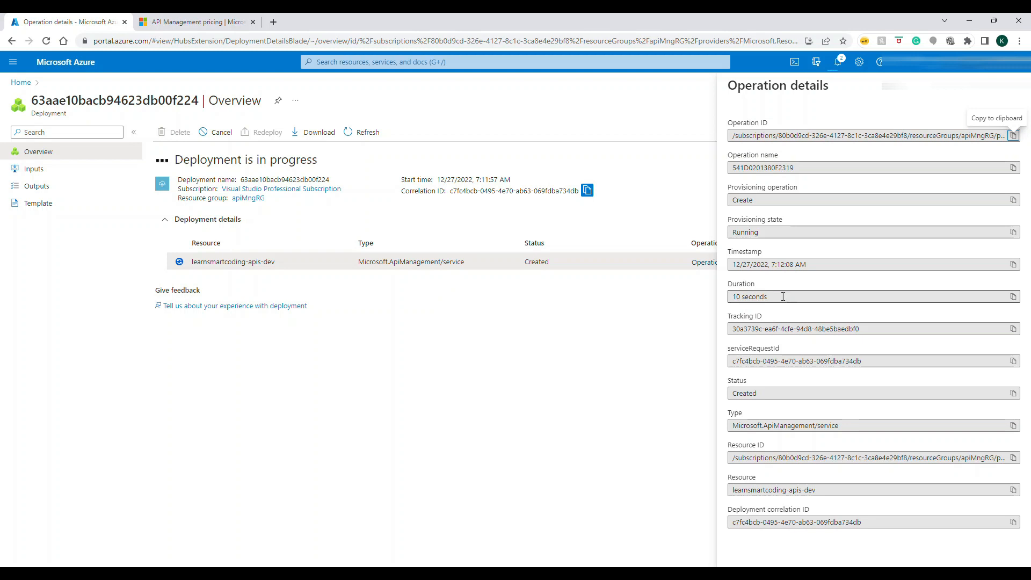
double_click(749, 296)
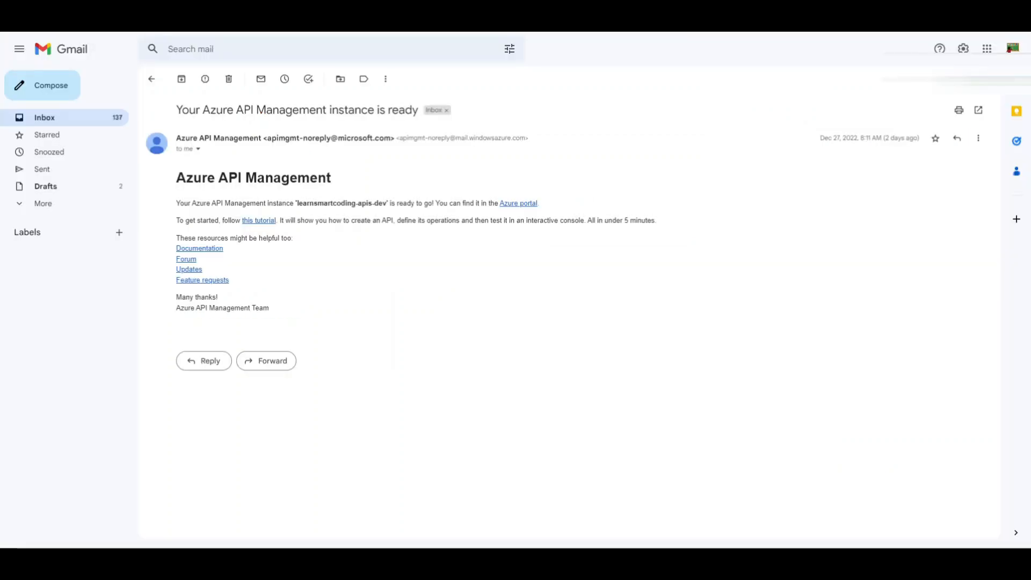
mouse_move(528, 269)
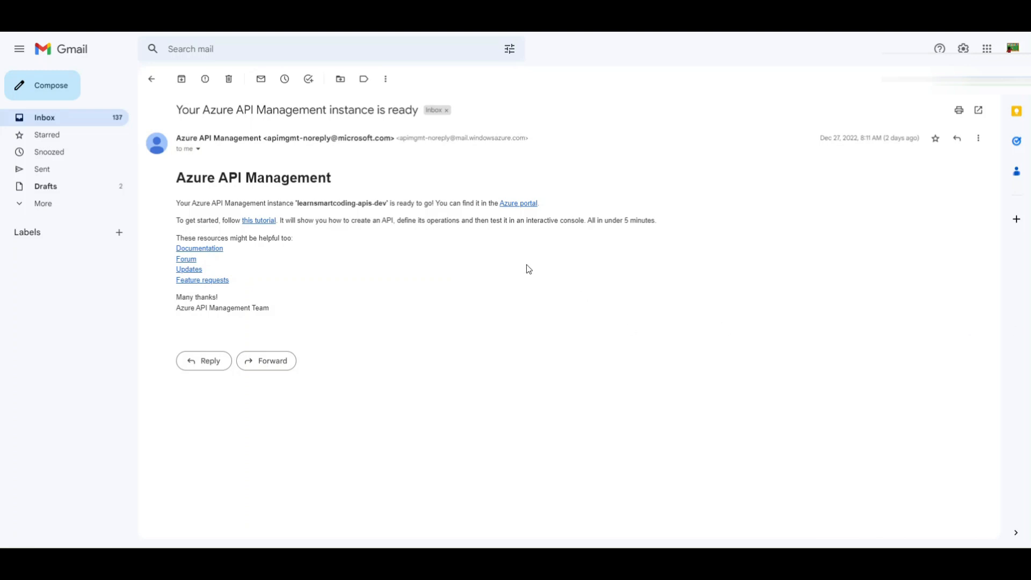
mouse_move(184, 110)
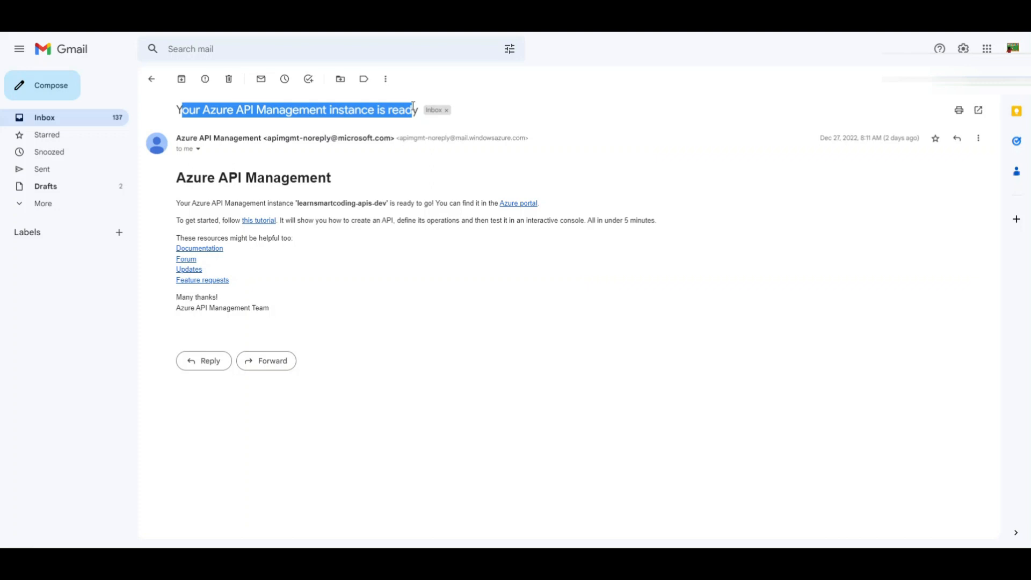
mouse_move(444, 240)
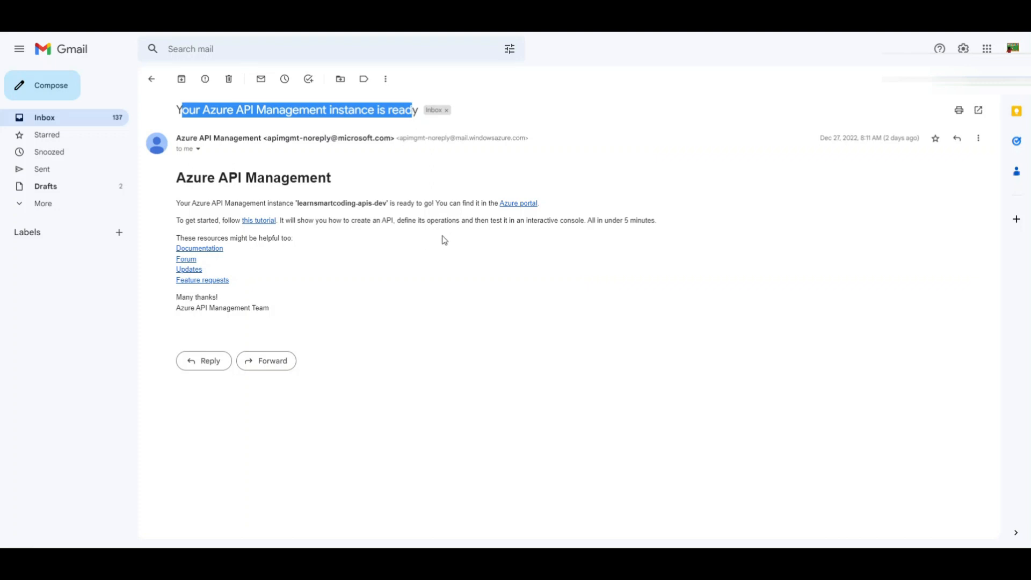
mouse_move(525, 288)
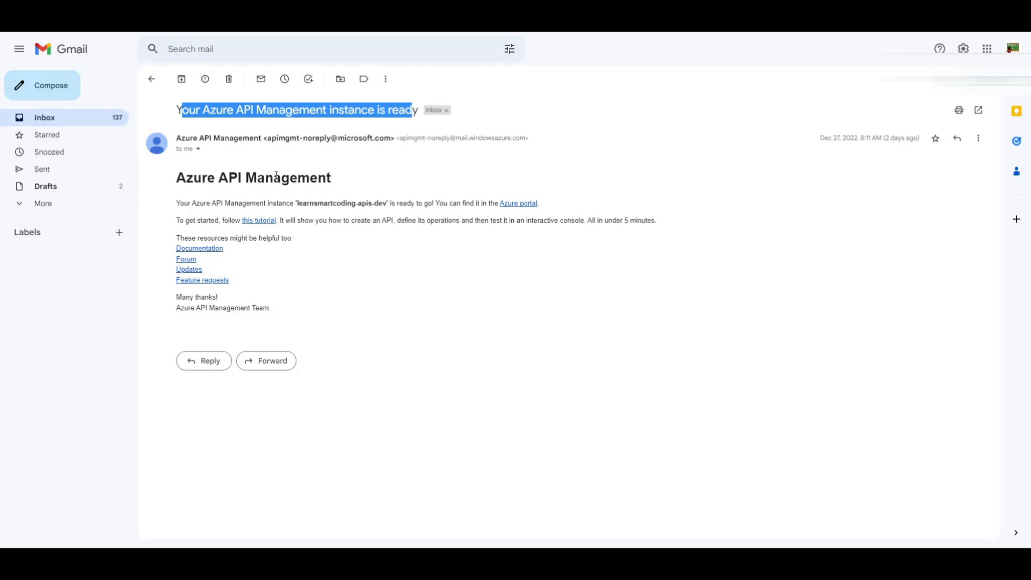
mouse_move(370, 246)
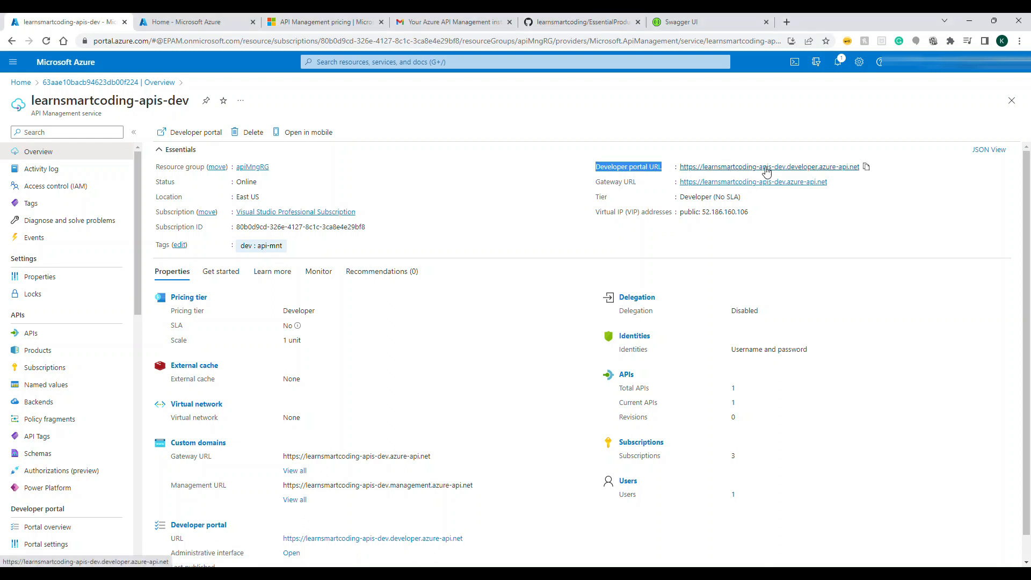
mouse_move(766, 166)
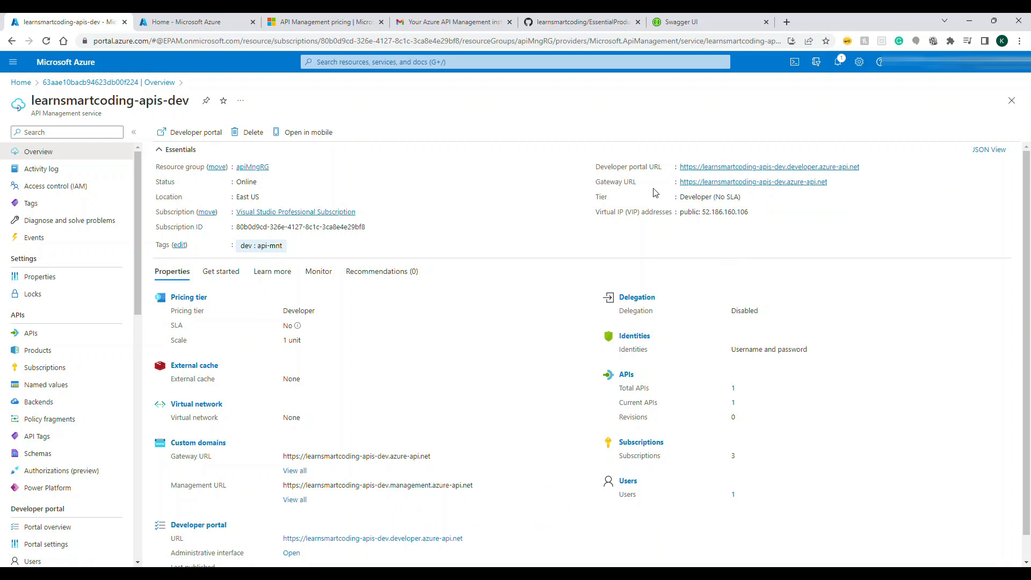
mouse_move(374, 230)
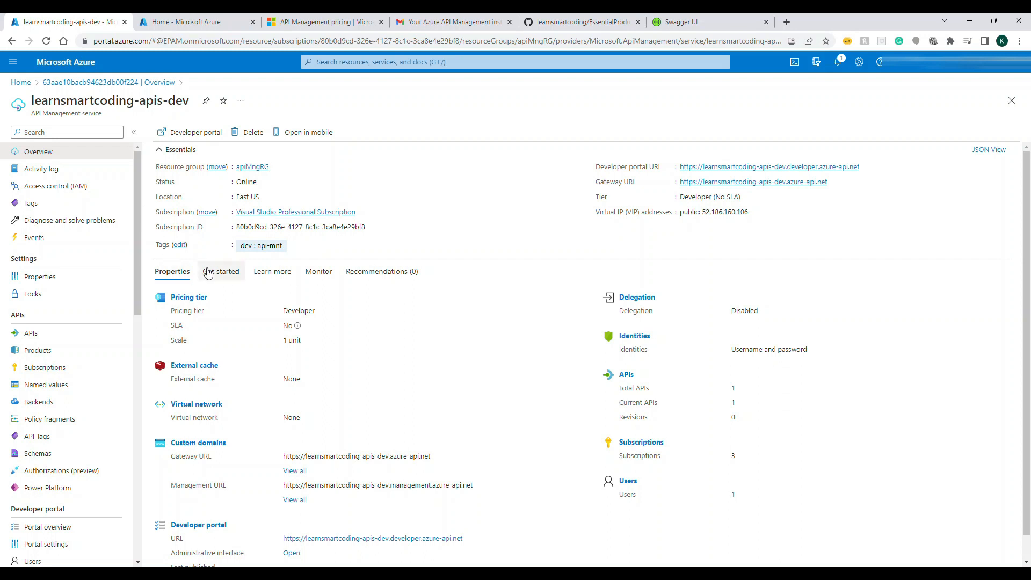
scroll("down", 3)
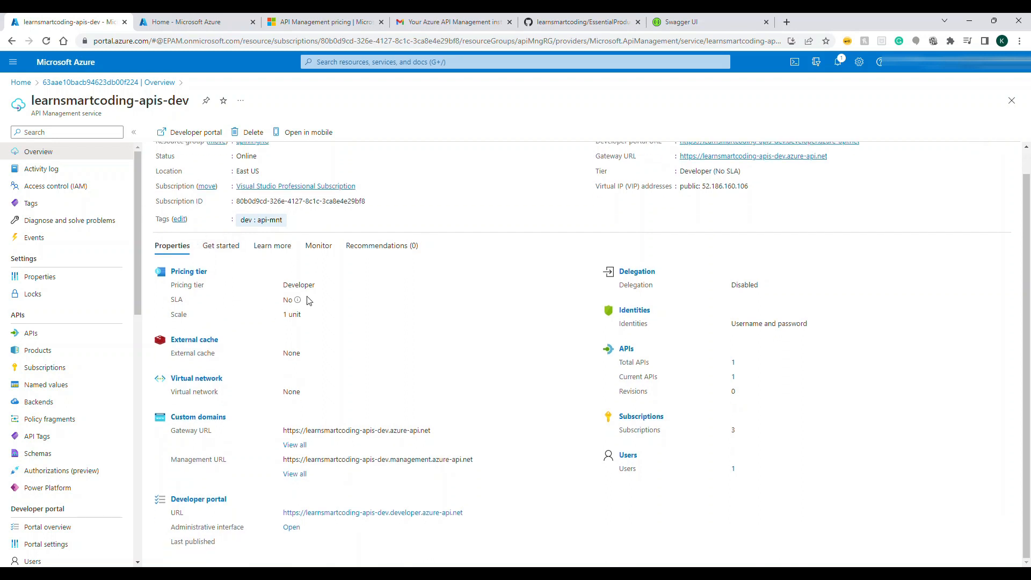
mouse_move(206, 459)
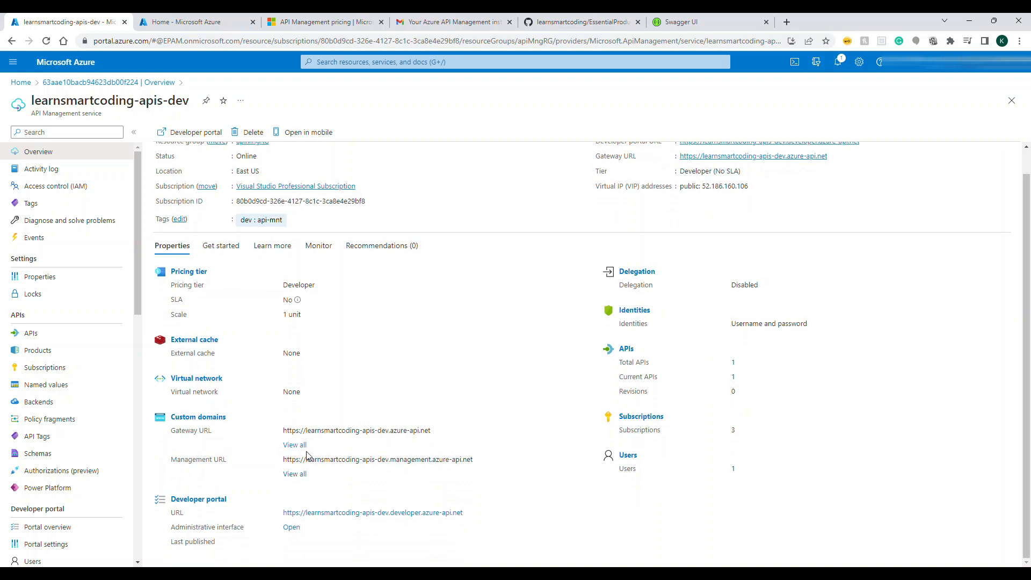
mouse_move(636, 472)
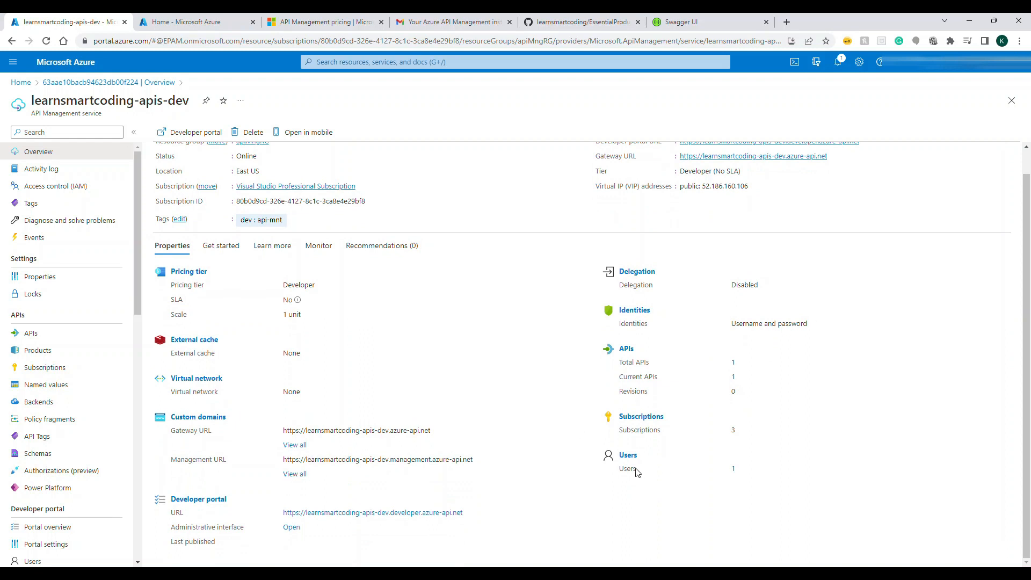
mouse_move(732, 365)
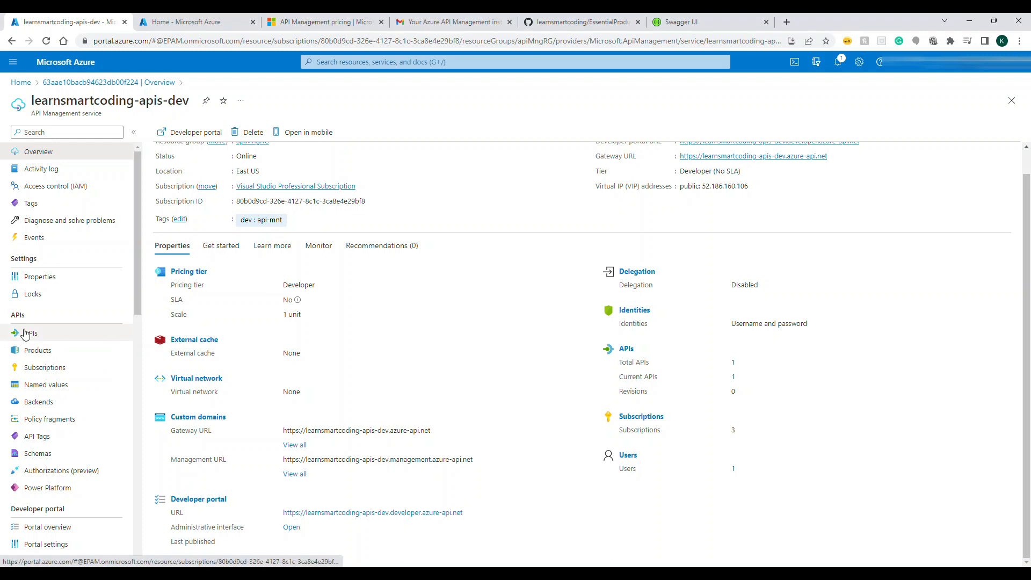
- Browse the service's APIs and add-API options, then switch to the EssentialProducts Swagger UI
left_click(30, 333)
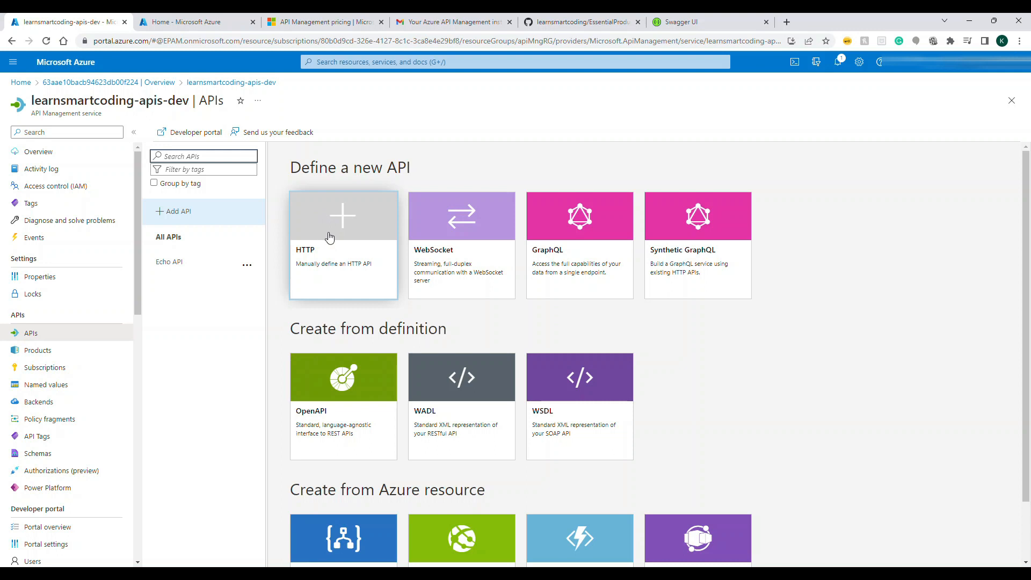
mouse_move(669, 250)
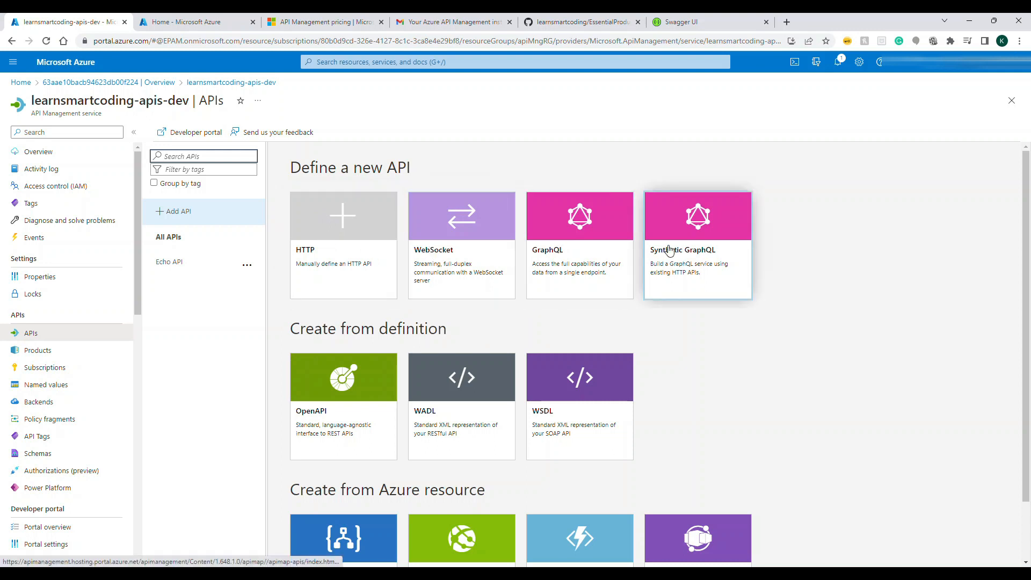
scroll("down", 3)
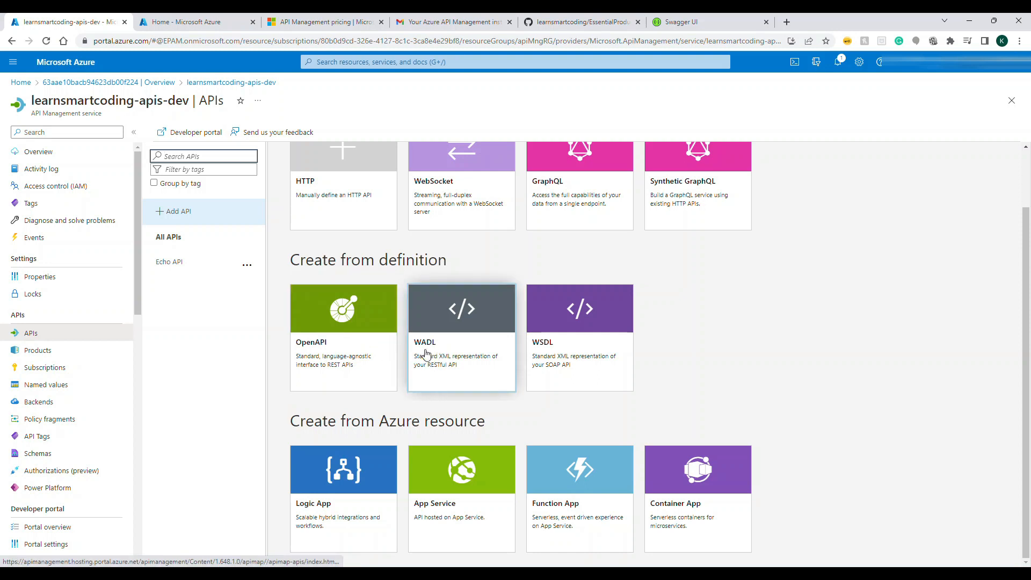
mouse_move(342, 501)
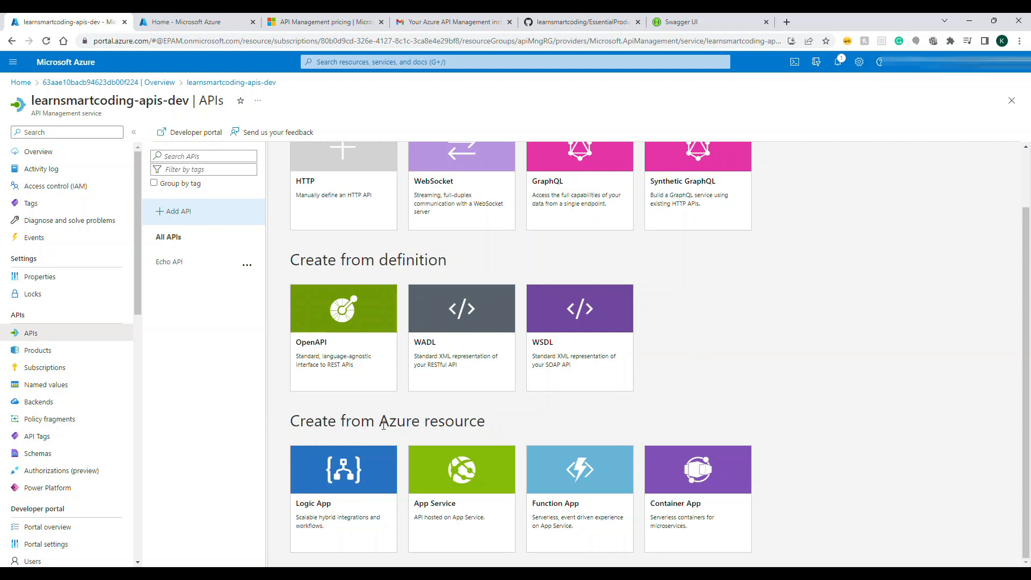
double_click(431, 421)
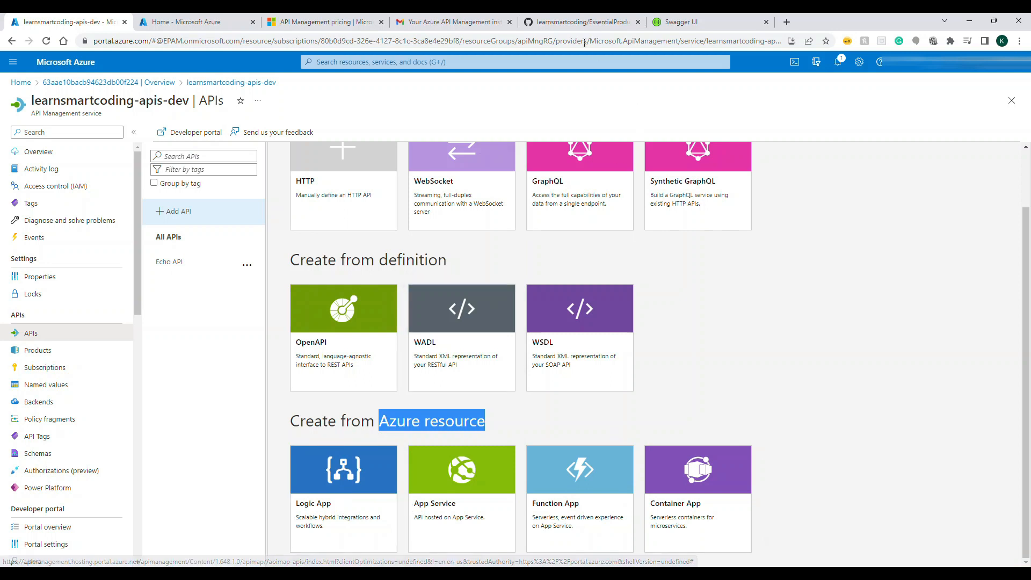
left_click(581, 21)
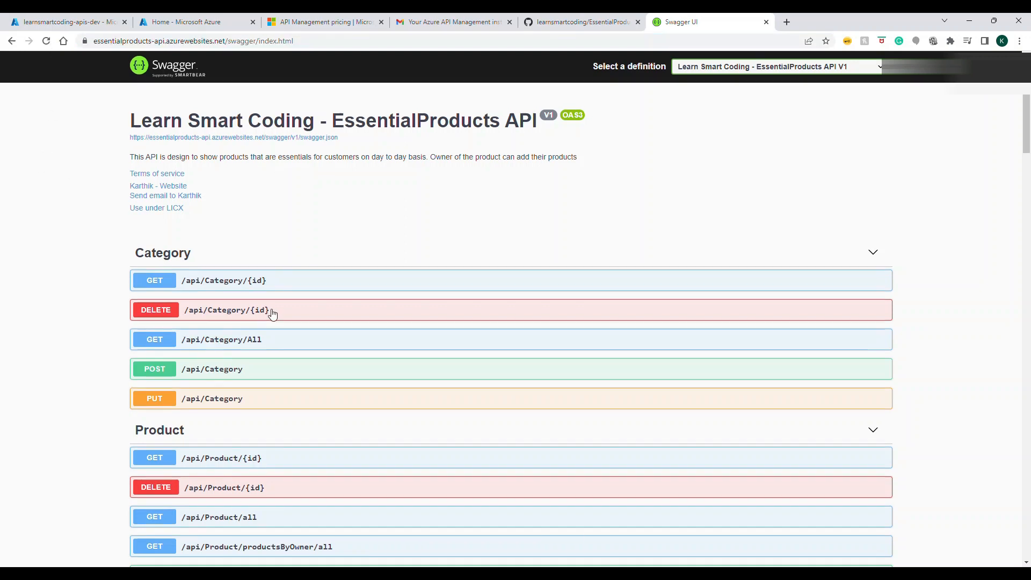
- Run GET /api/Category/All in Swagger UI and confirm the category list returns
scroll("down", 3)
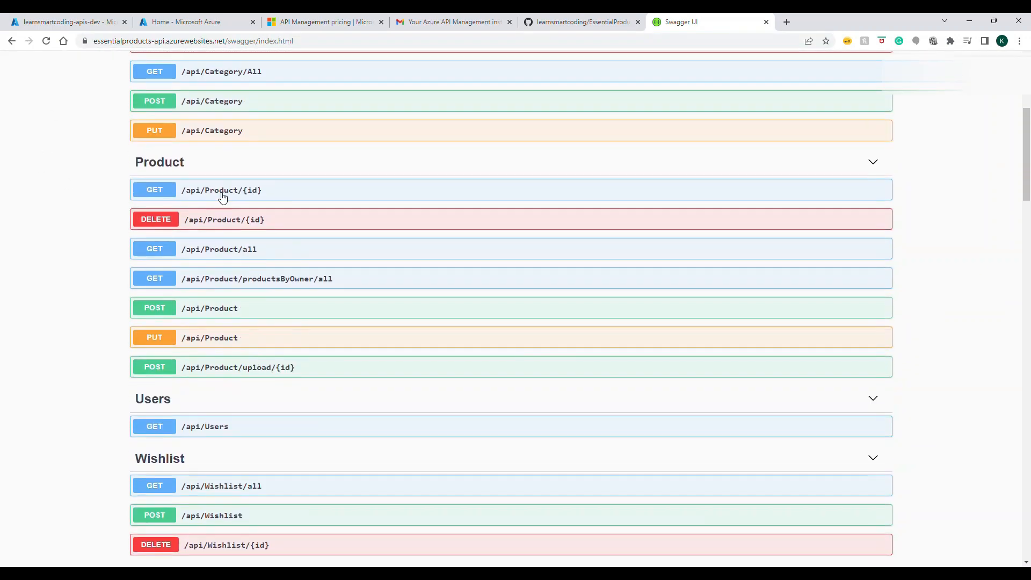
scroll("down", 3)
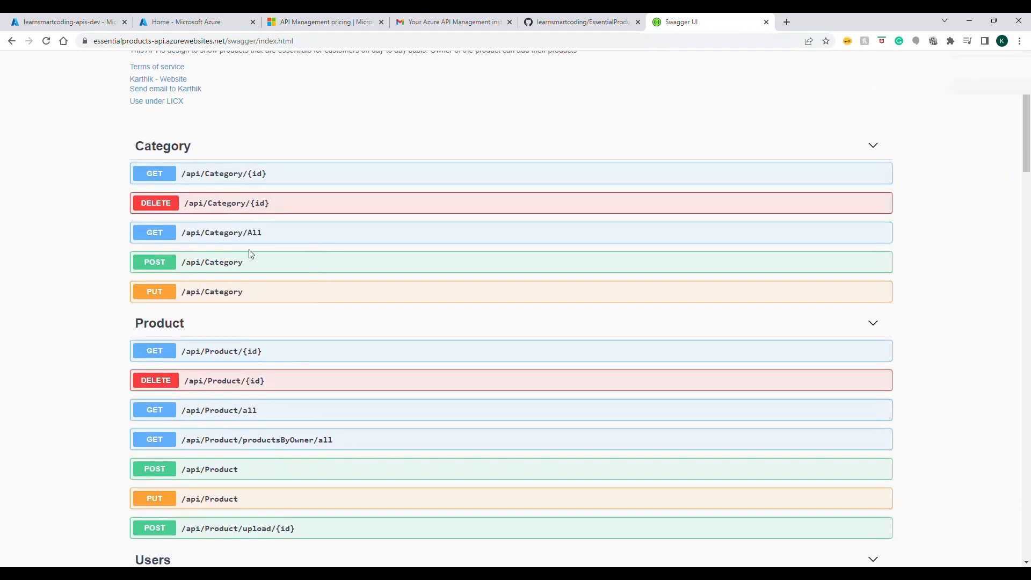
left_click(221, 232)
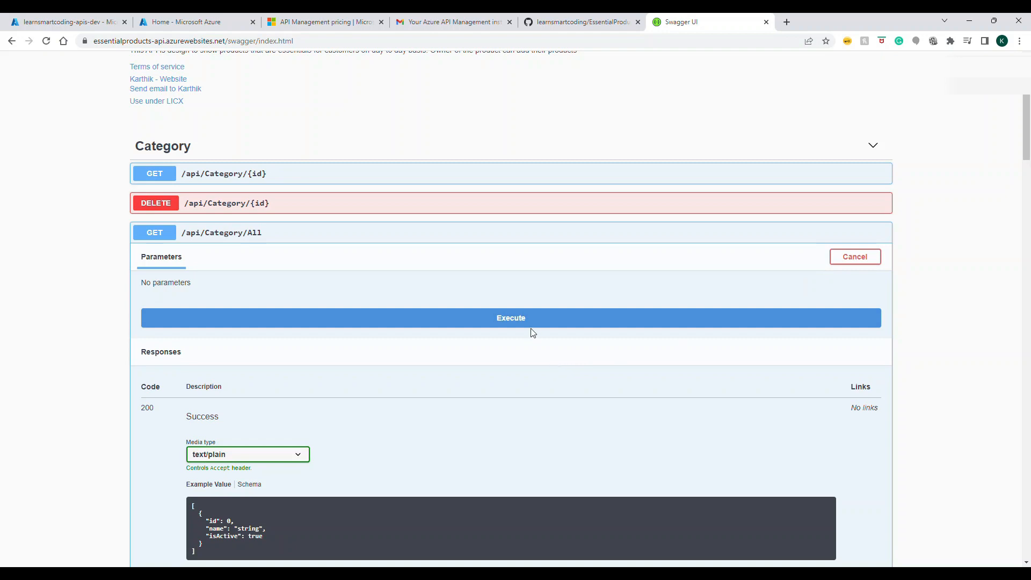
left_click(510, 317)
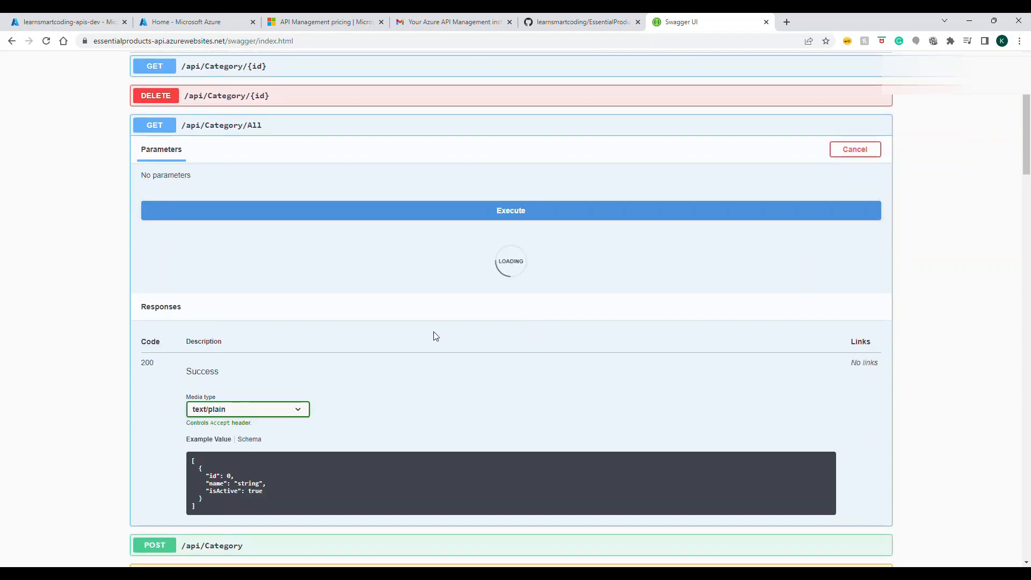
left_click(510, 211)
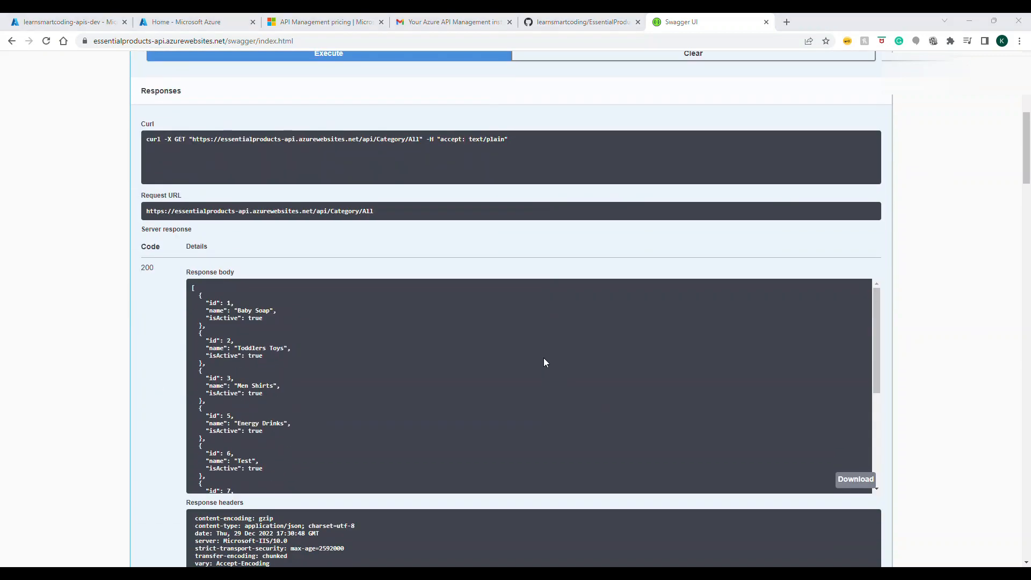
- Execute GET /api/Product/all with noOfProducts set to 20
scroll("down", 3)
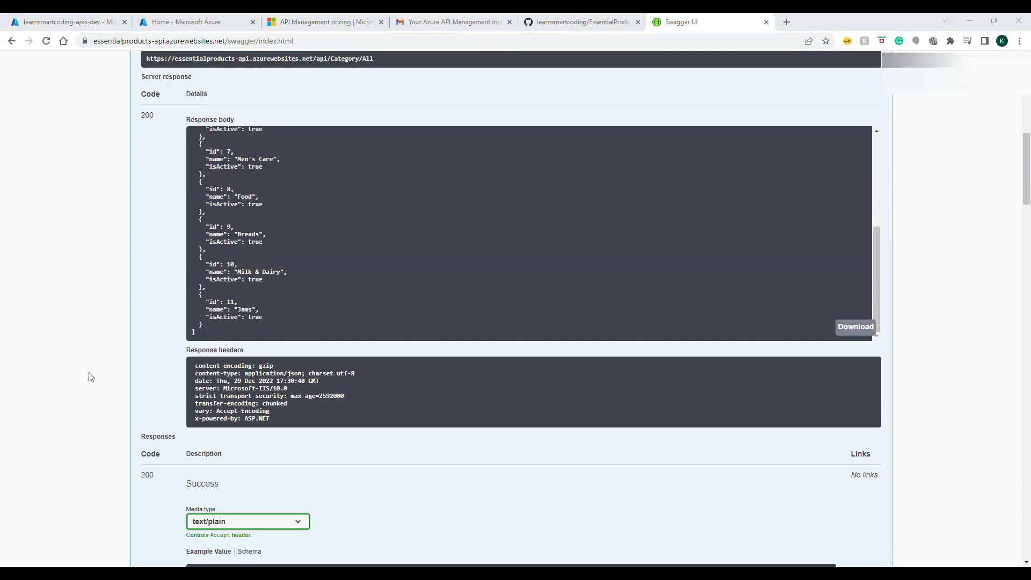
scroll("down", 3)
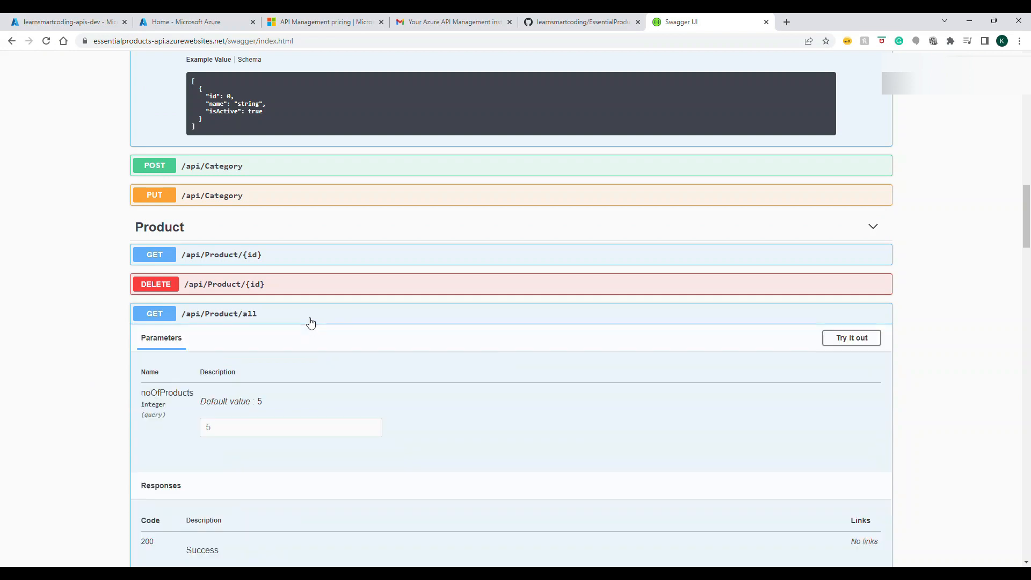
left_click(850, 337)
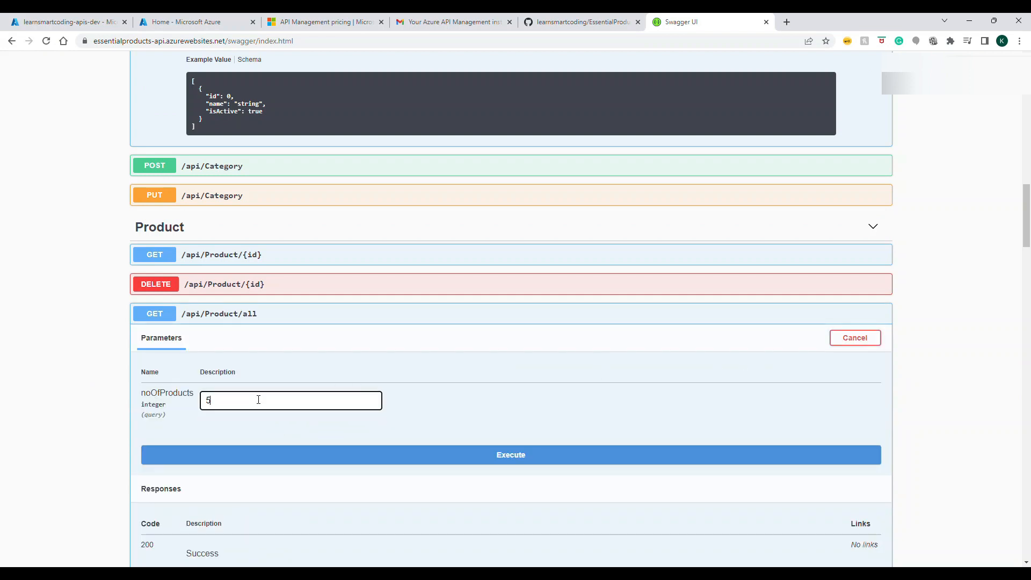
type("20")
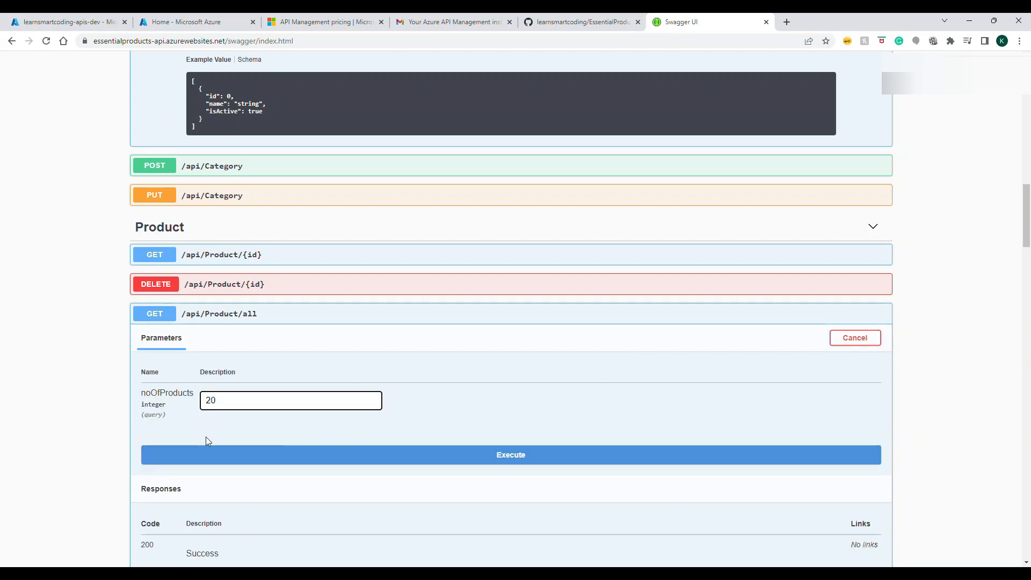
left_click(510, 454)
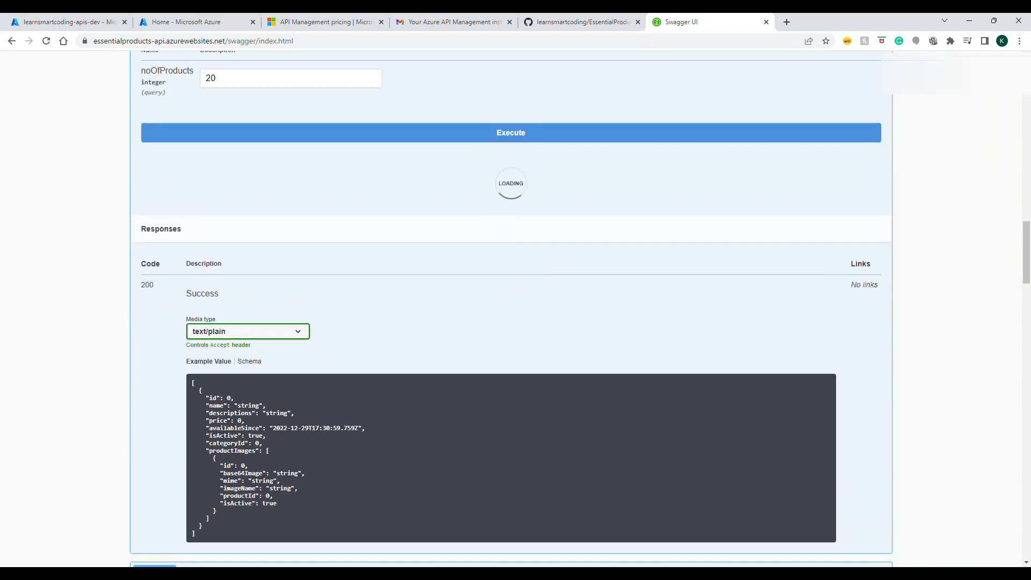
left_click(510, 133)
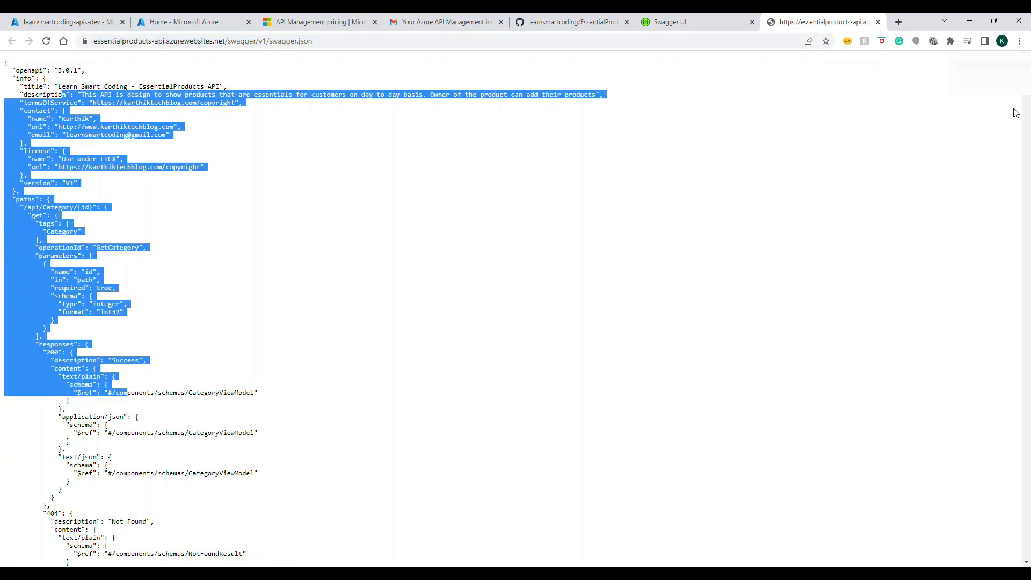
- Scroll through the swagger.json definition of the EssentialProducts API
scroll("down", 3)
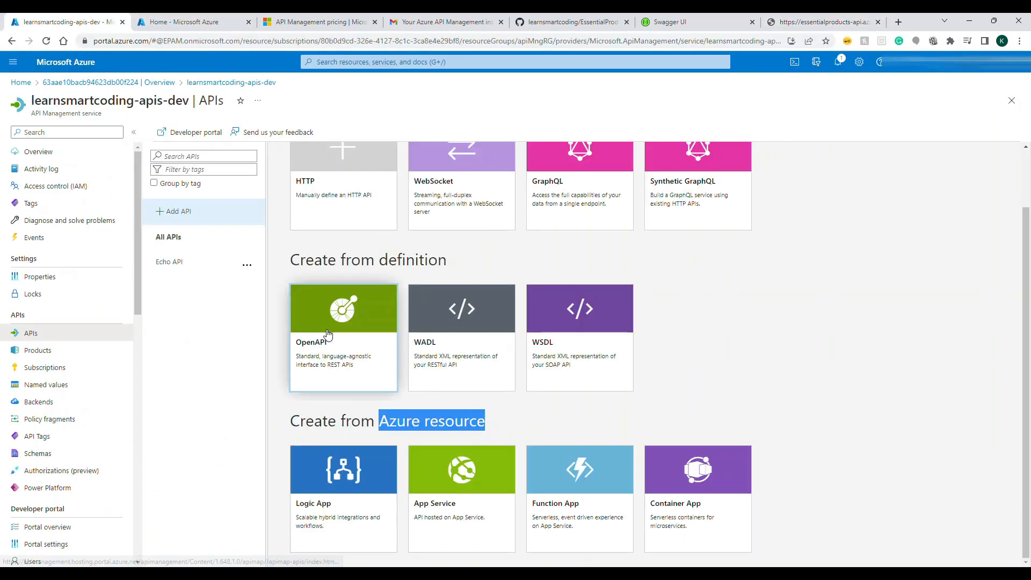
left_click(343, 308)
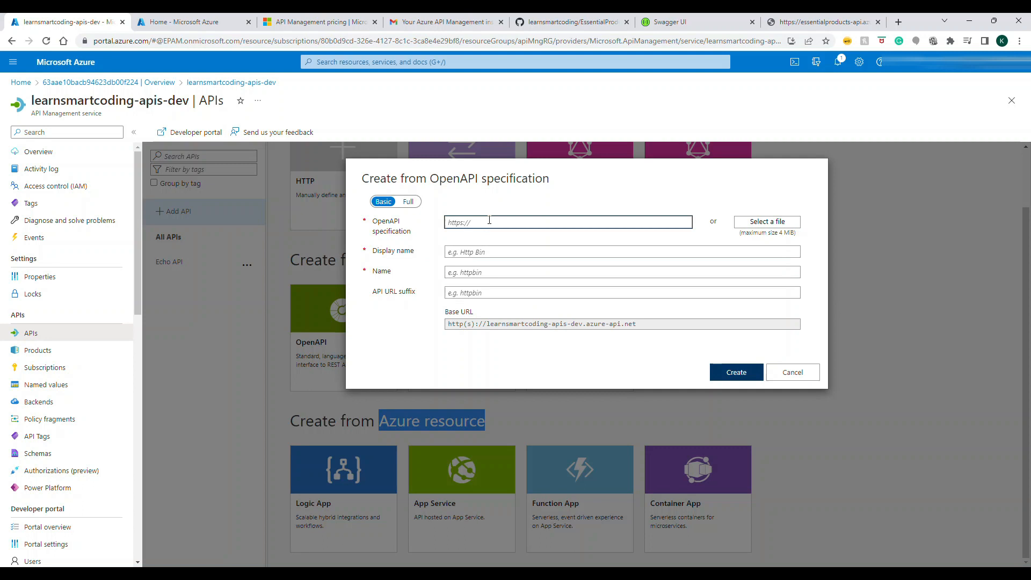
type("https://essentialproducts-api.azurewebsites.net/swagger/v1/swagger.json")
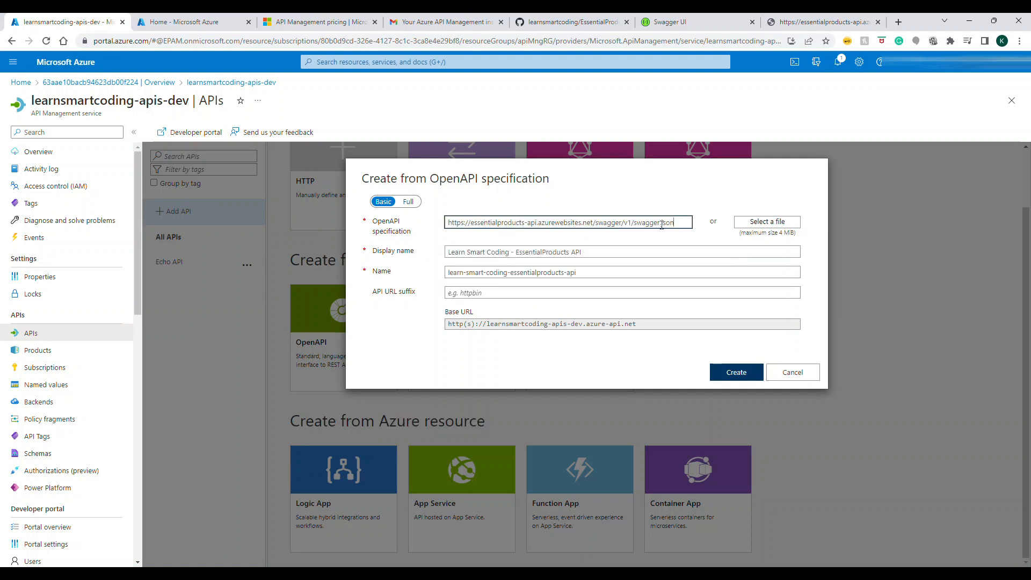
left_click(621, 272)
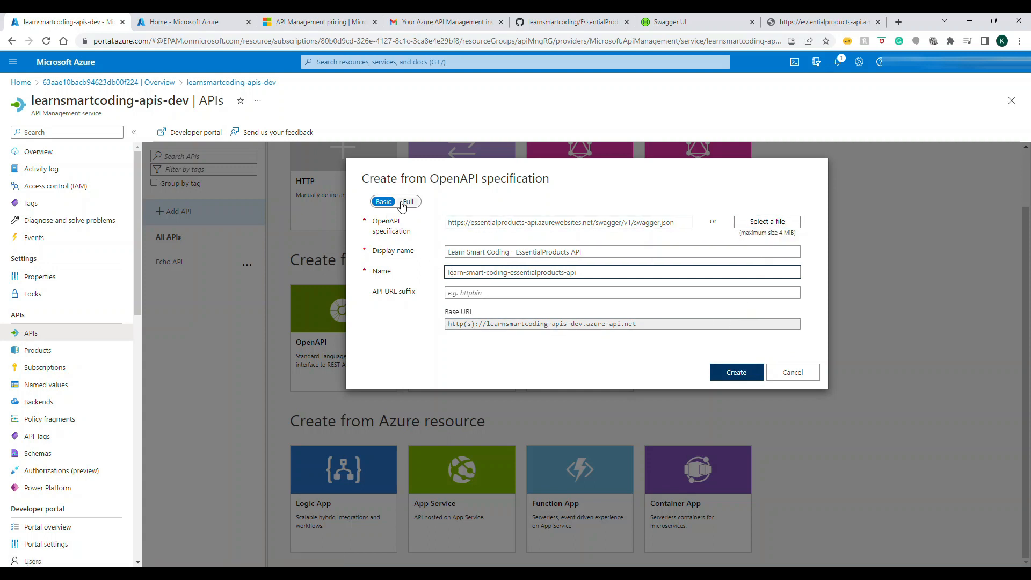
left_click(403, 201)
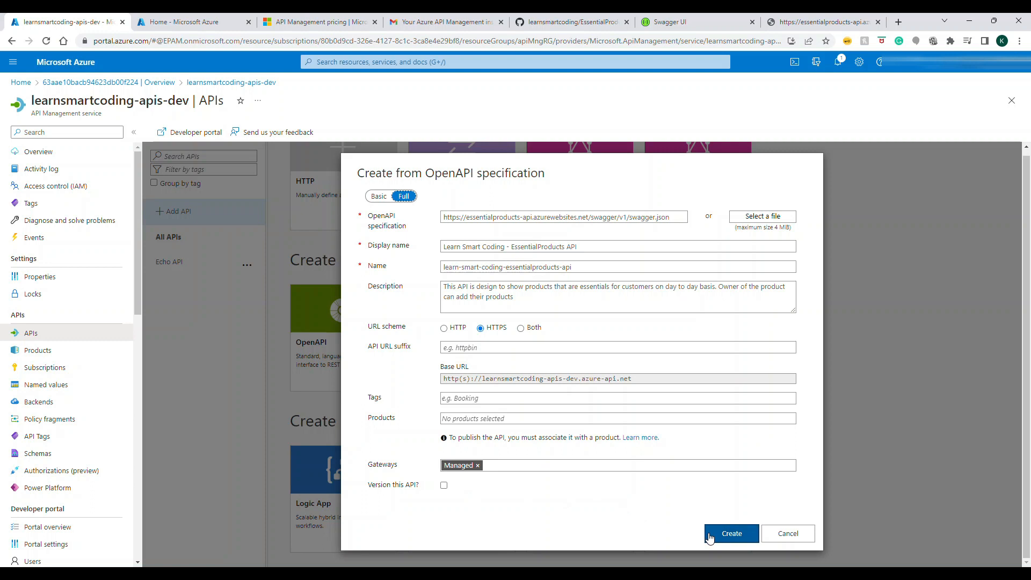
left_click(378, 196)
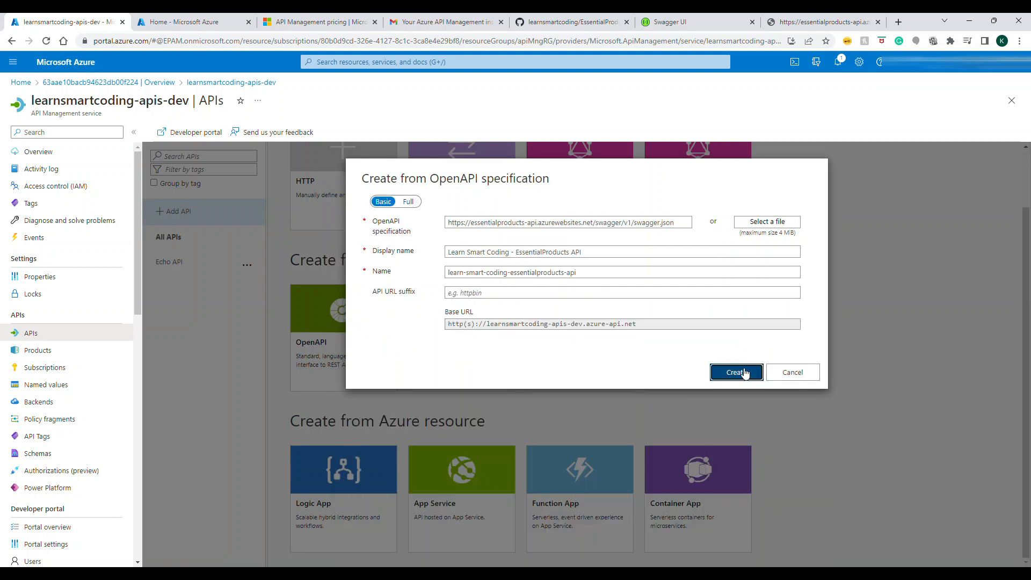
left_click(736, 372)
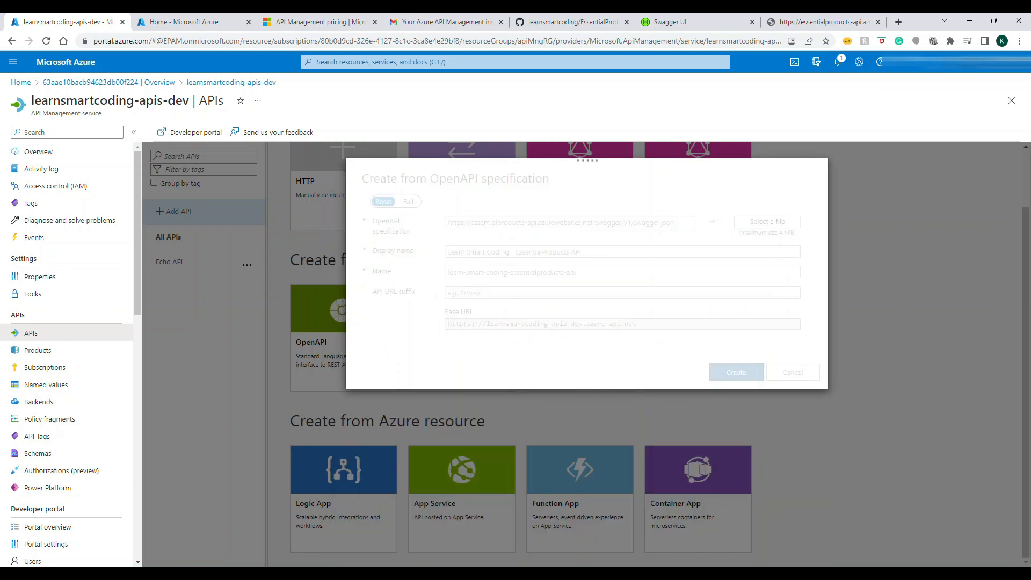
left_click(194, 289)
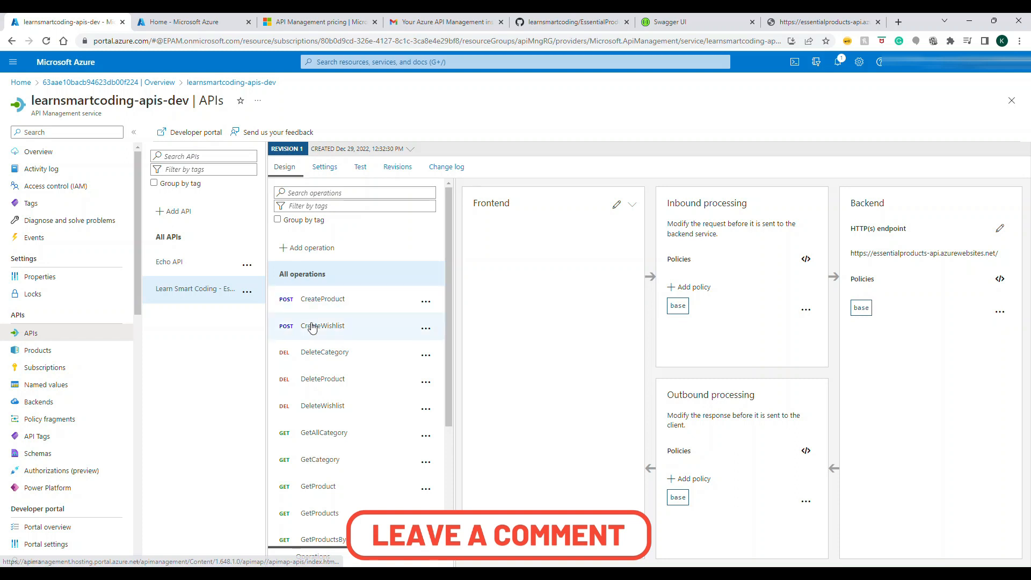
- Inspect the GetProducts operation, then open GetAllCategory's design (GET /api/Category/All)
scroll("down", 3)
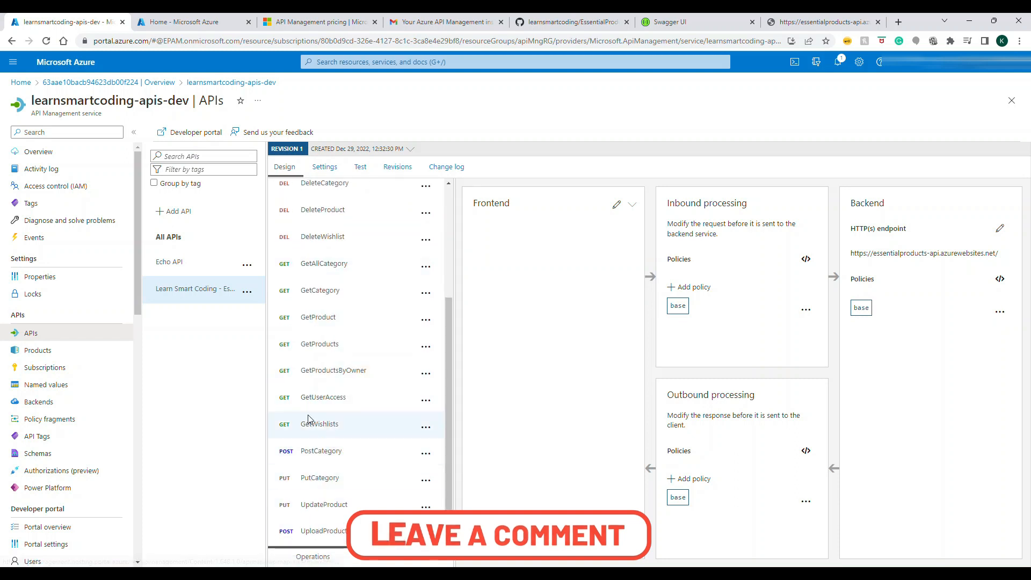
left_click(318, 344)
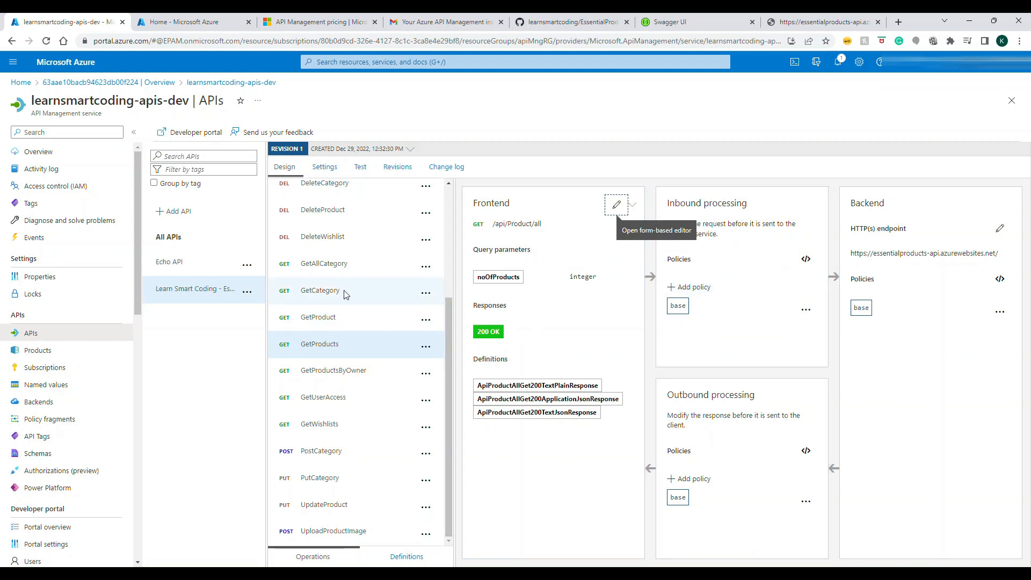
left_click(323, 263)
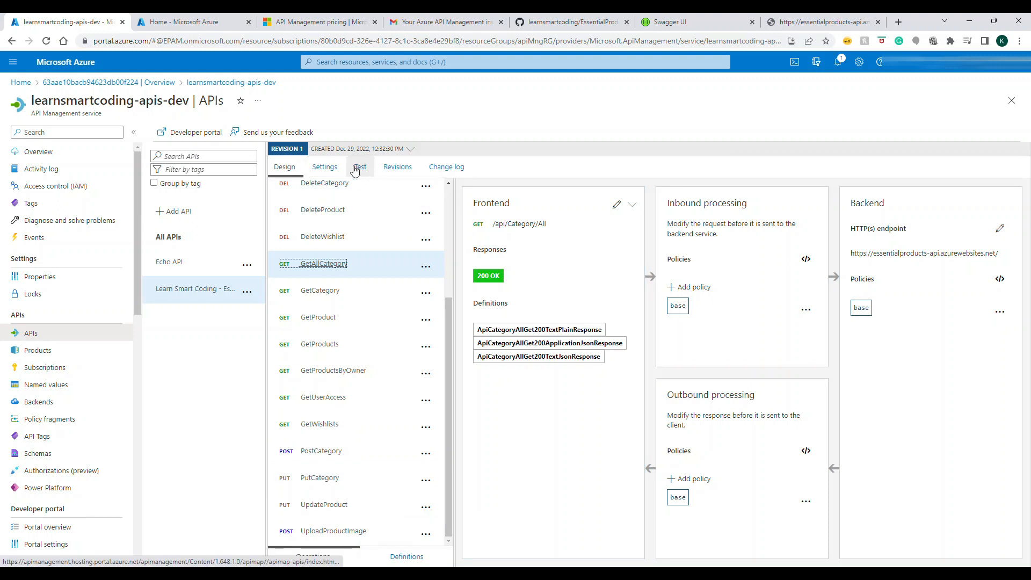
- Test GetAllCategory from the Test tab, sending without tracing, getting 200 OK
left_click(359, 167)
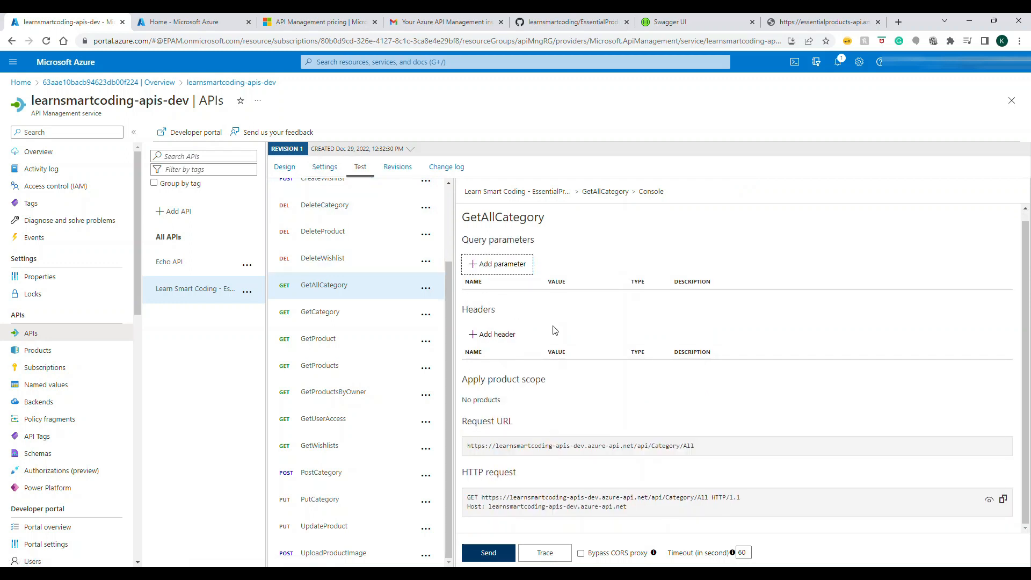
left_click(488, 553)
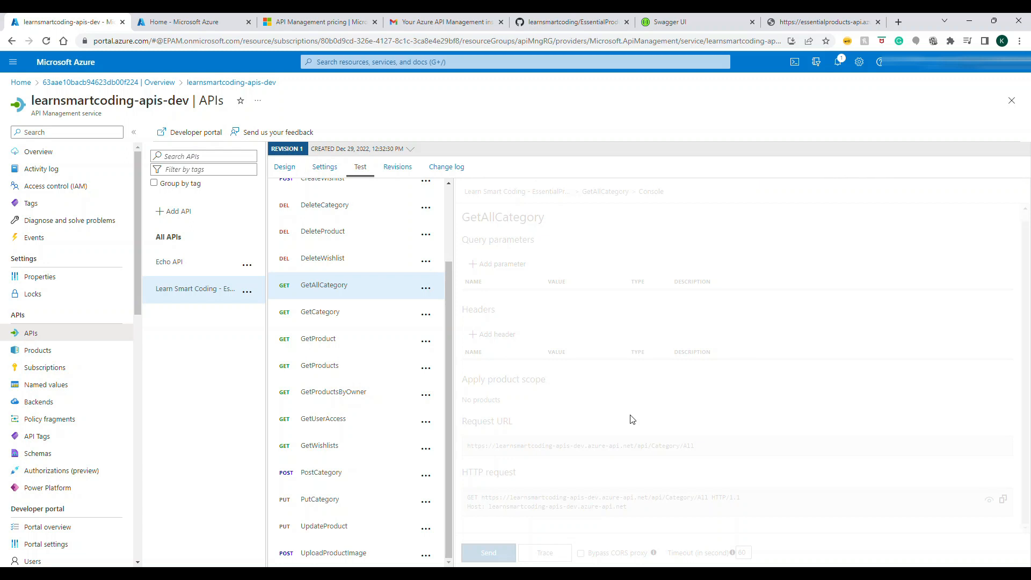
left_click(488, 553)
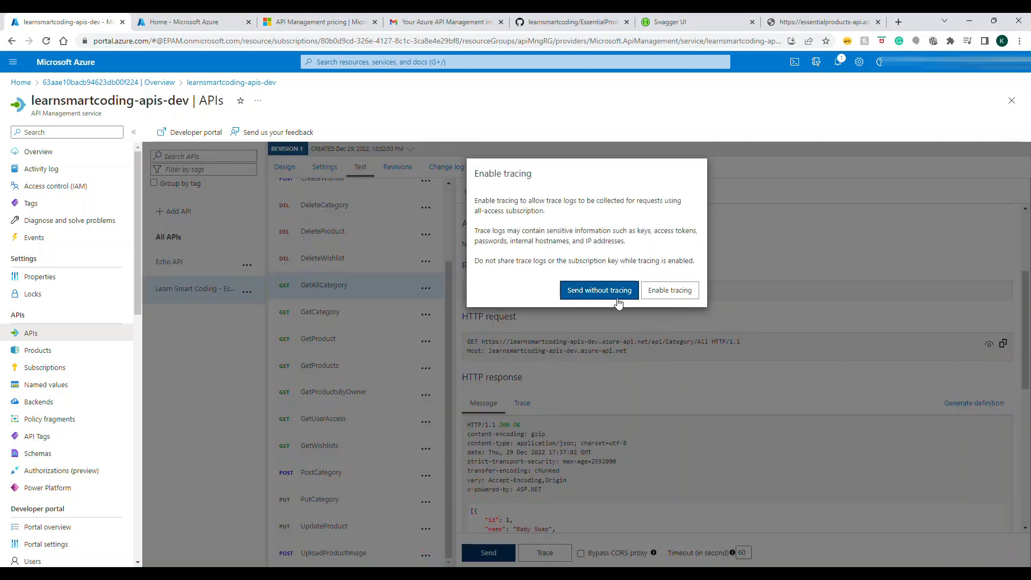
left_click(598, 290)
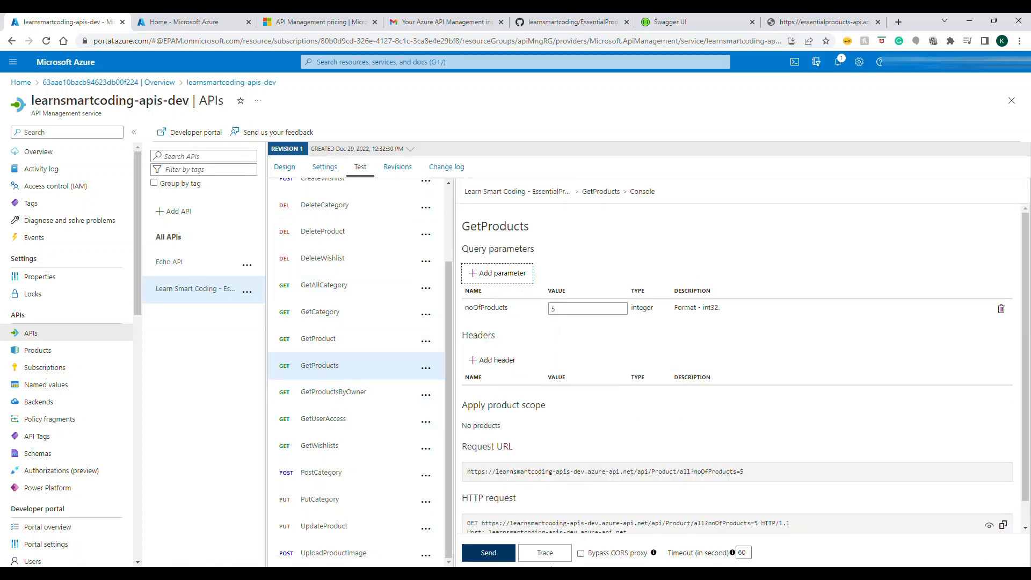
- Send the GetProducts test request and confirm a 200 OK product list
left_click(488, 553)
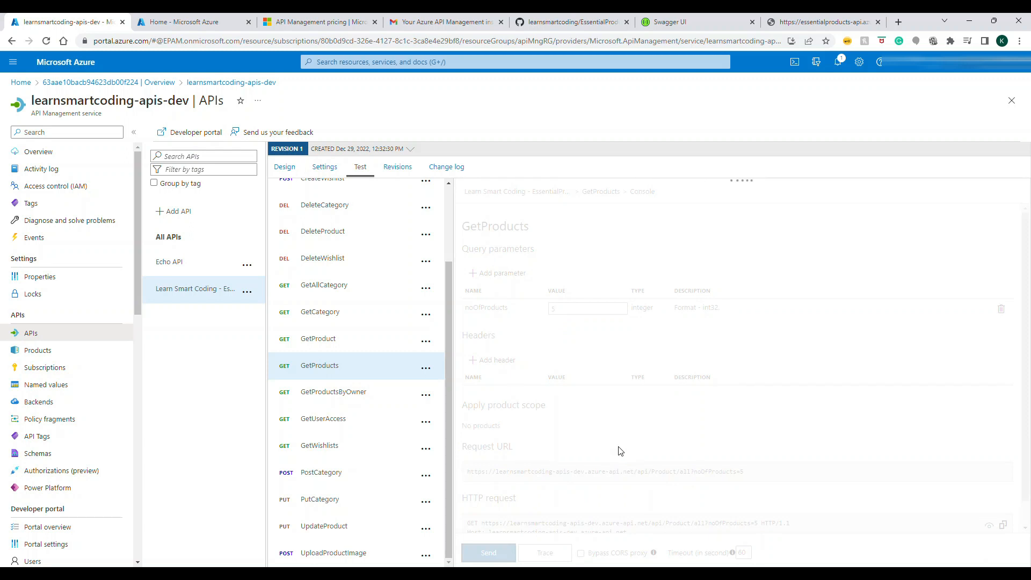
left_click(488, 553)
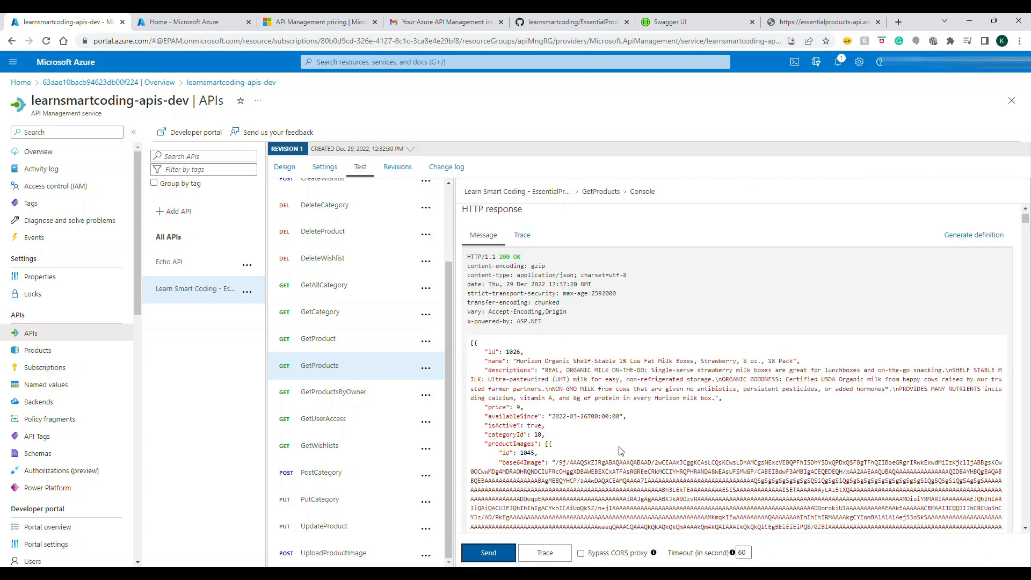
scroll("down", 3)
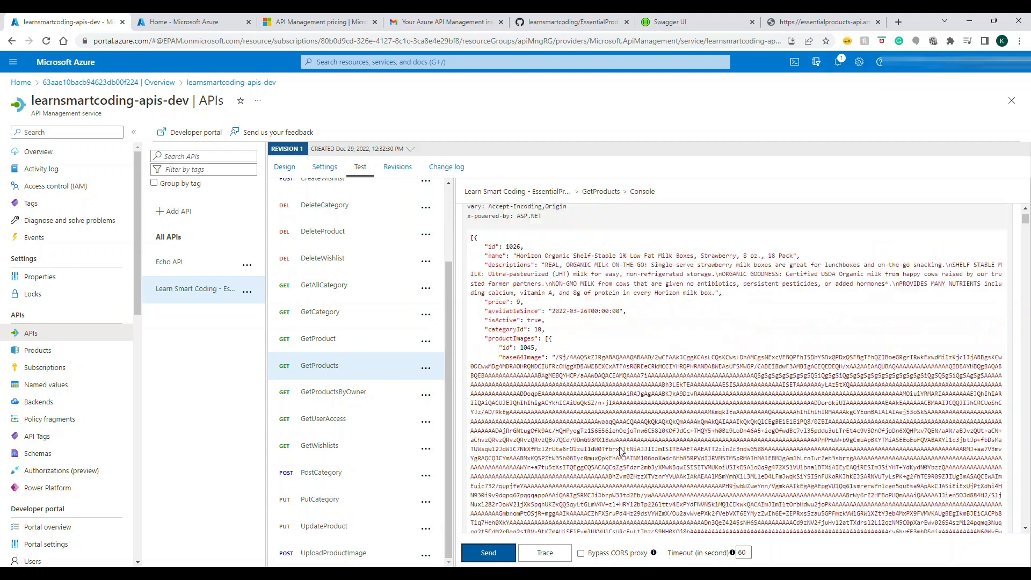
left_click(487, 553)
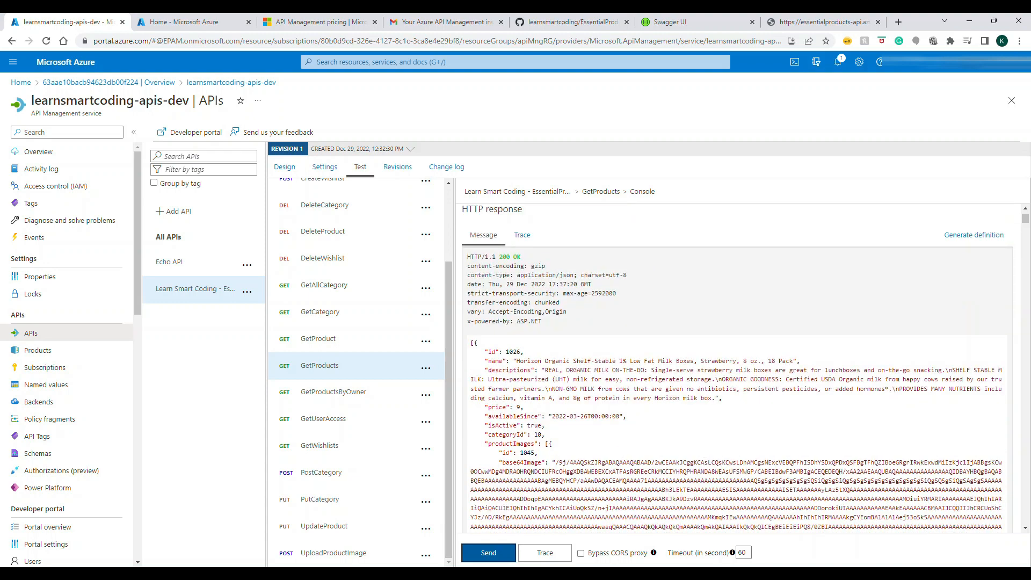